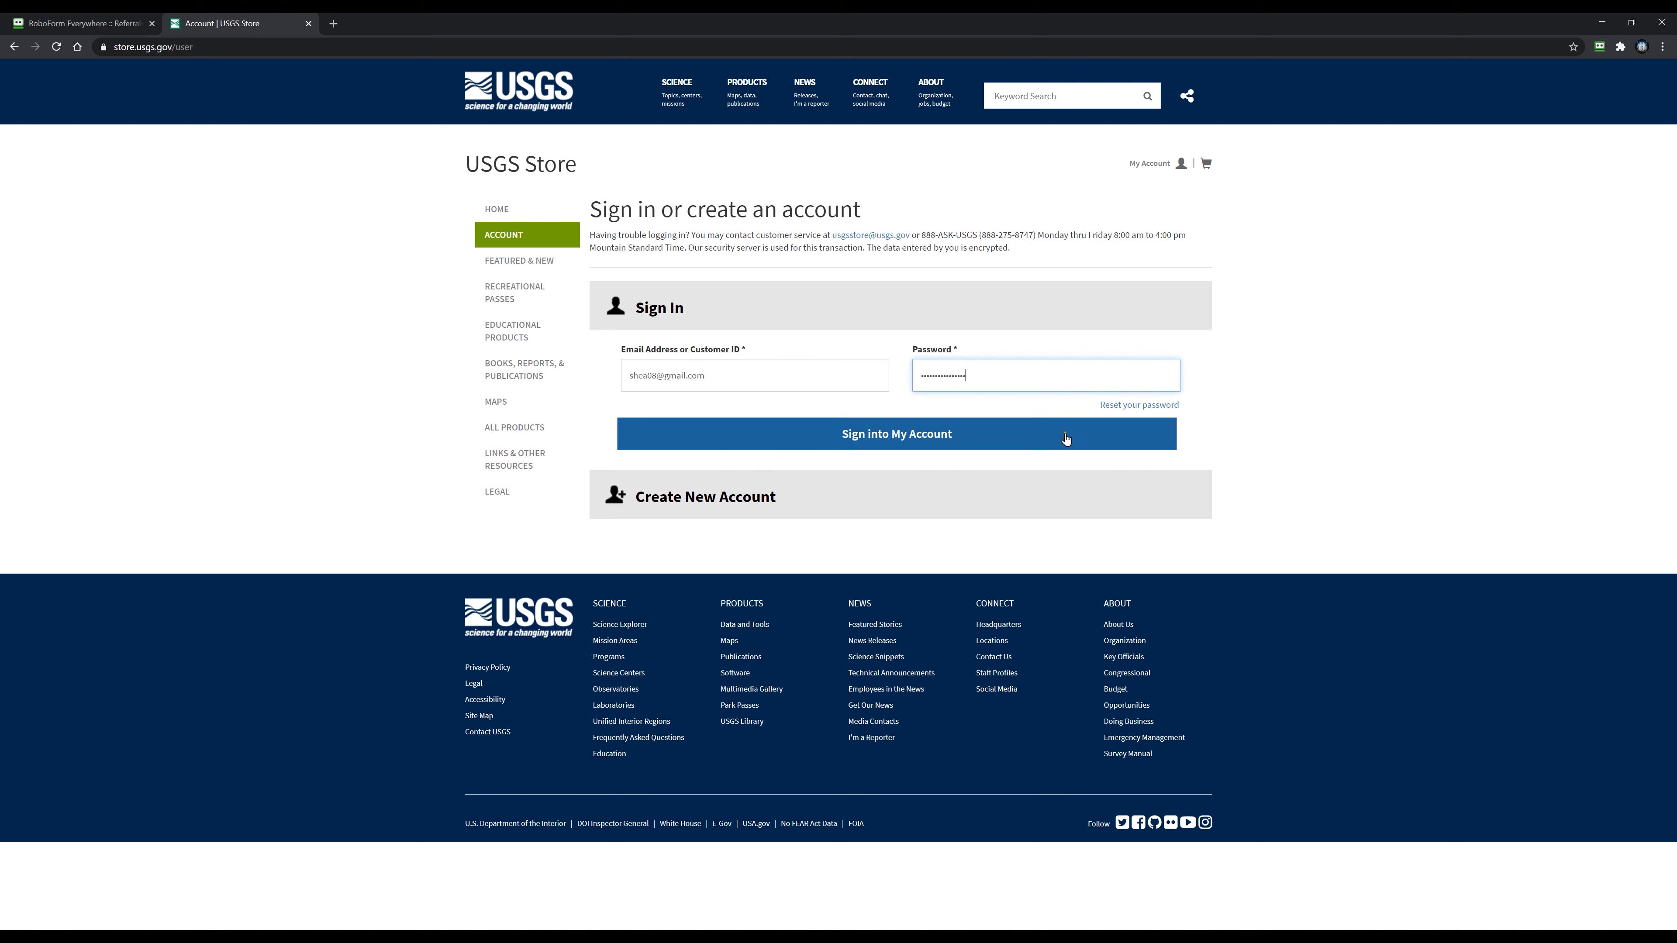
- Sign into the USGS Store account and sign back out
click(896, 433)
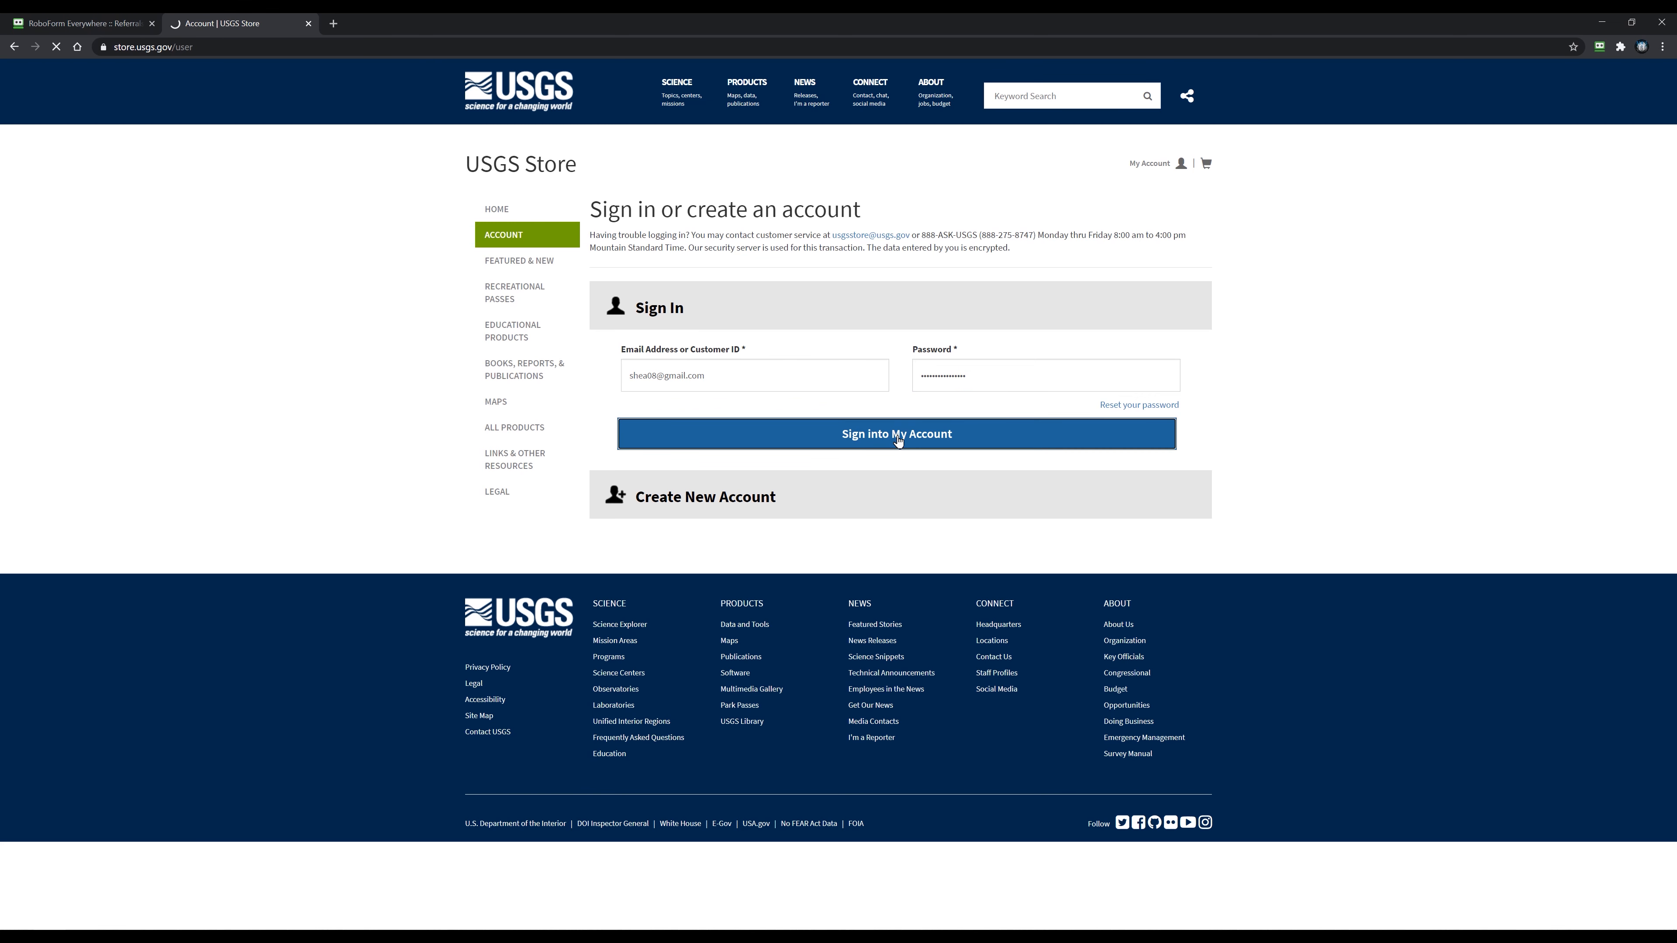
click(896, 433)
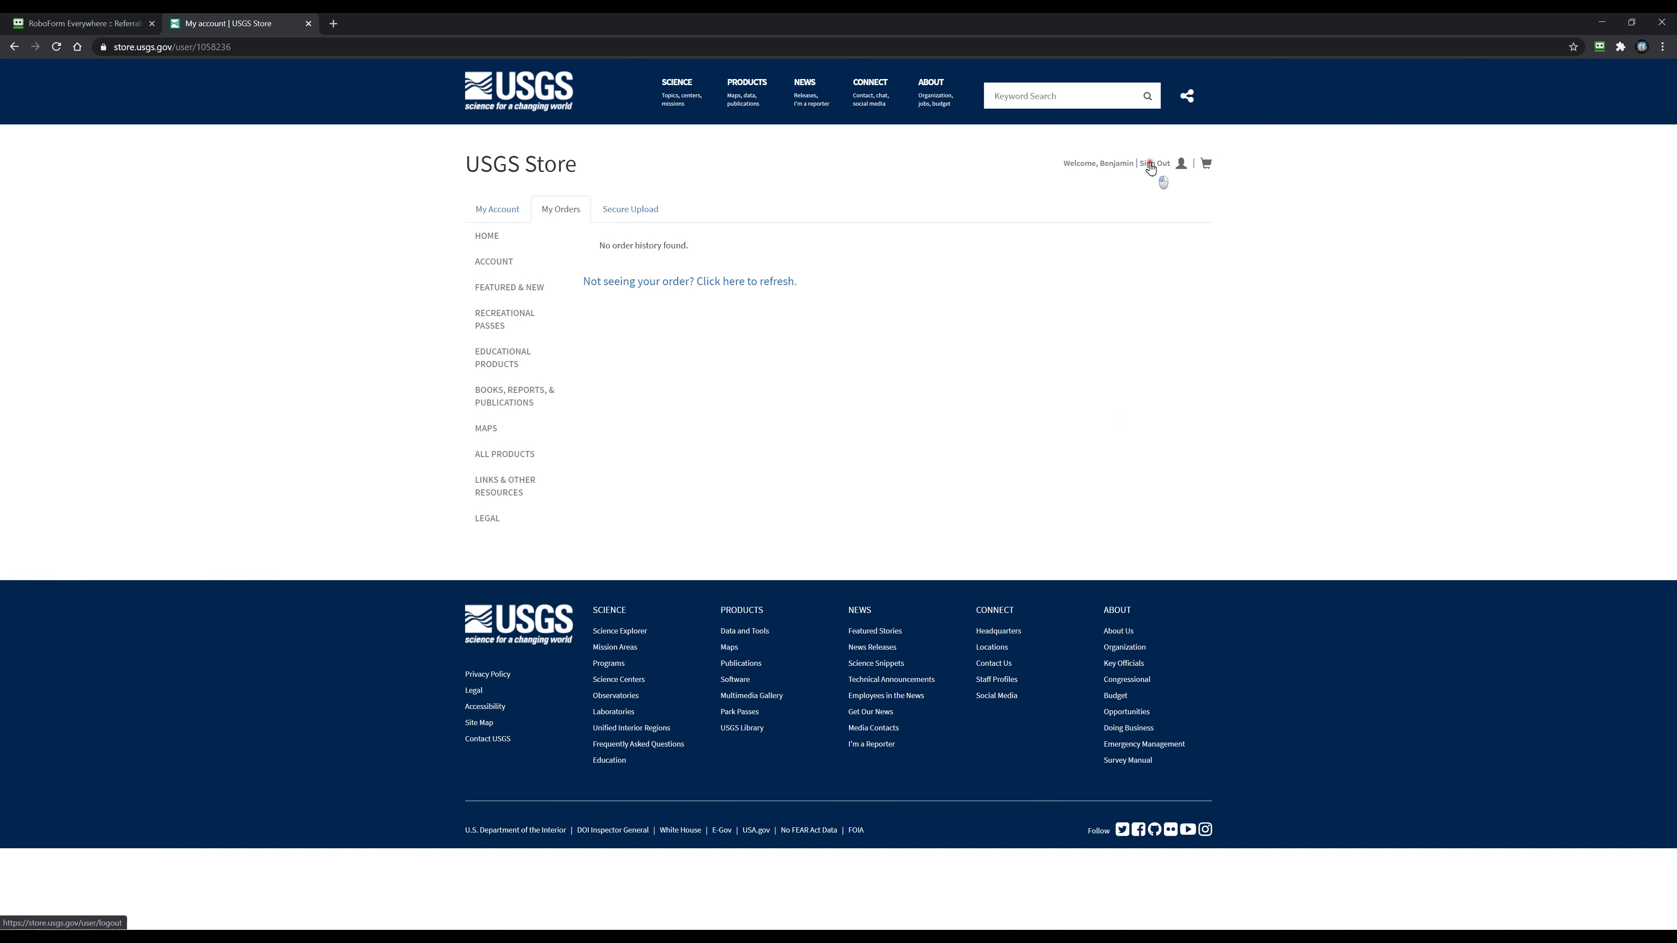
click(1152, 162)
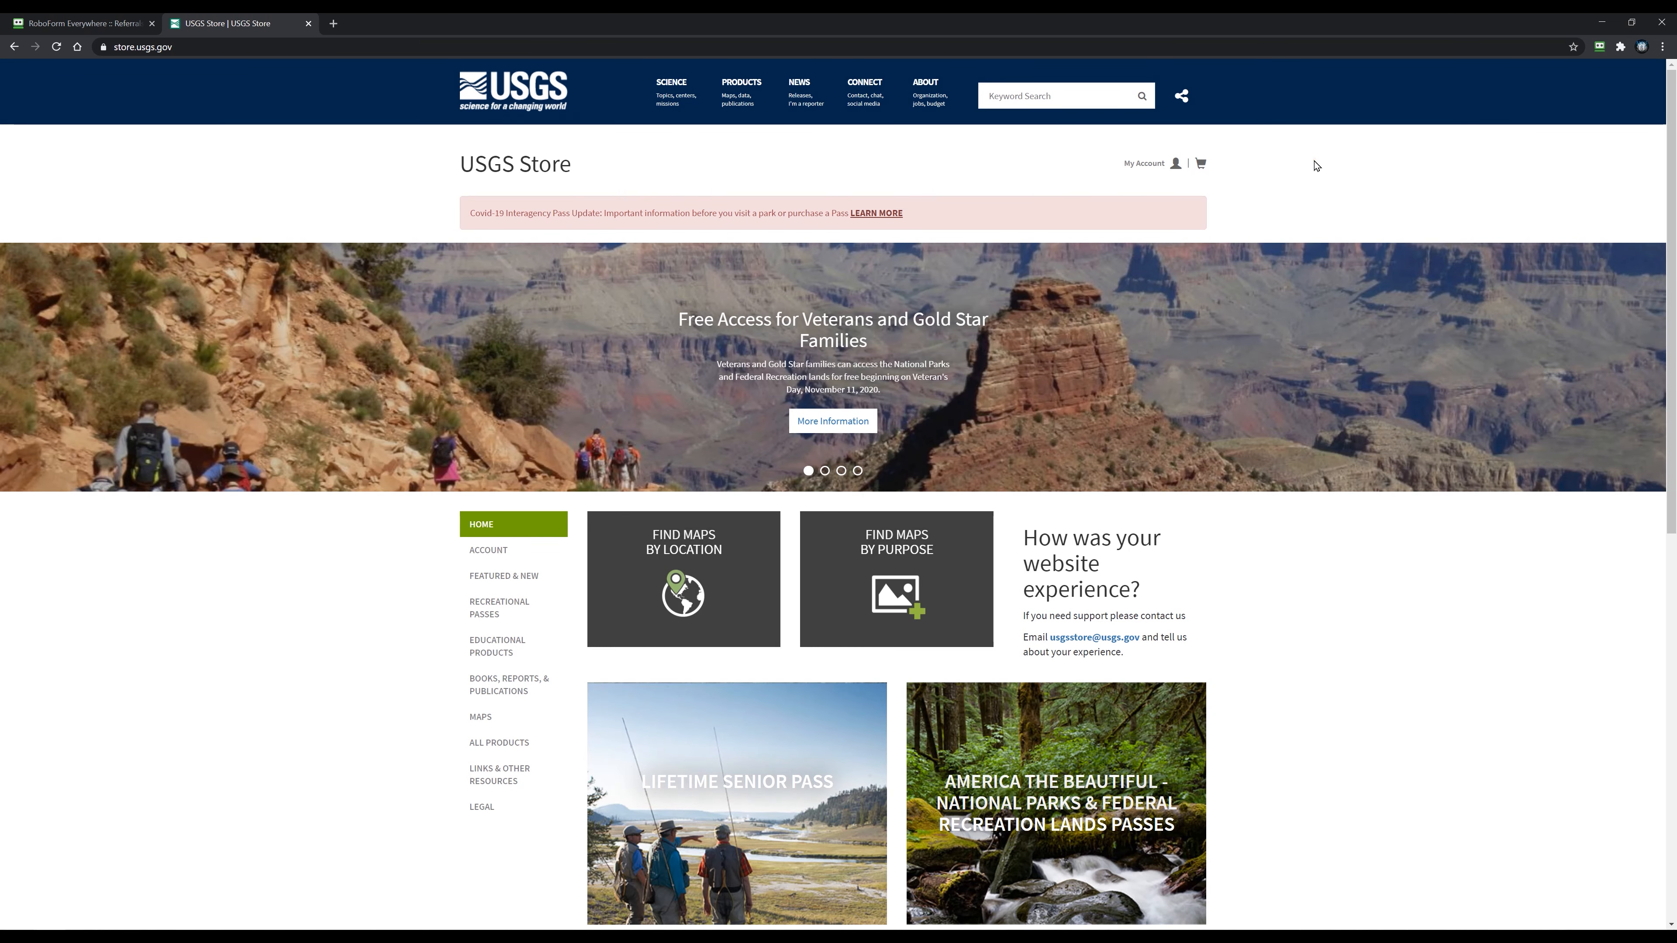
- Reopen the USGS sign-in page with the saved Usgs.gov login autofilled from RoboForm
click(1600, 46)
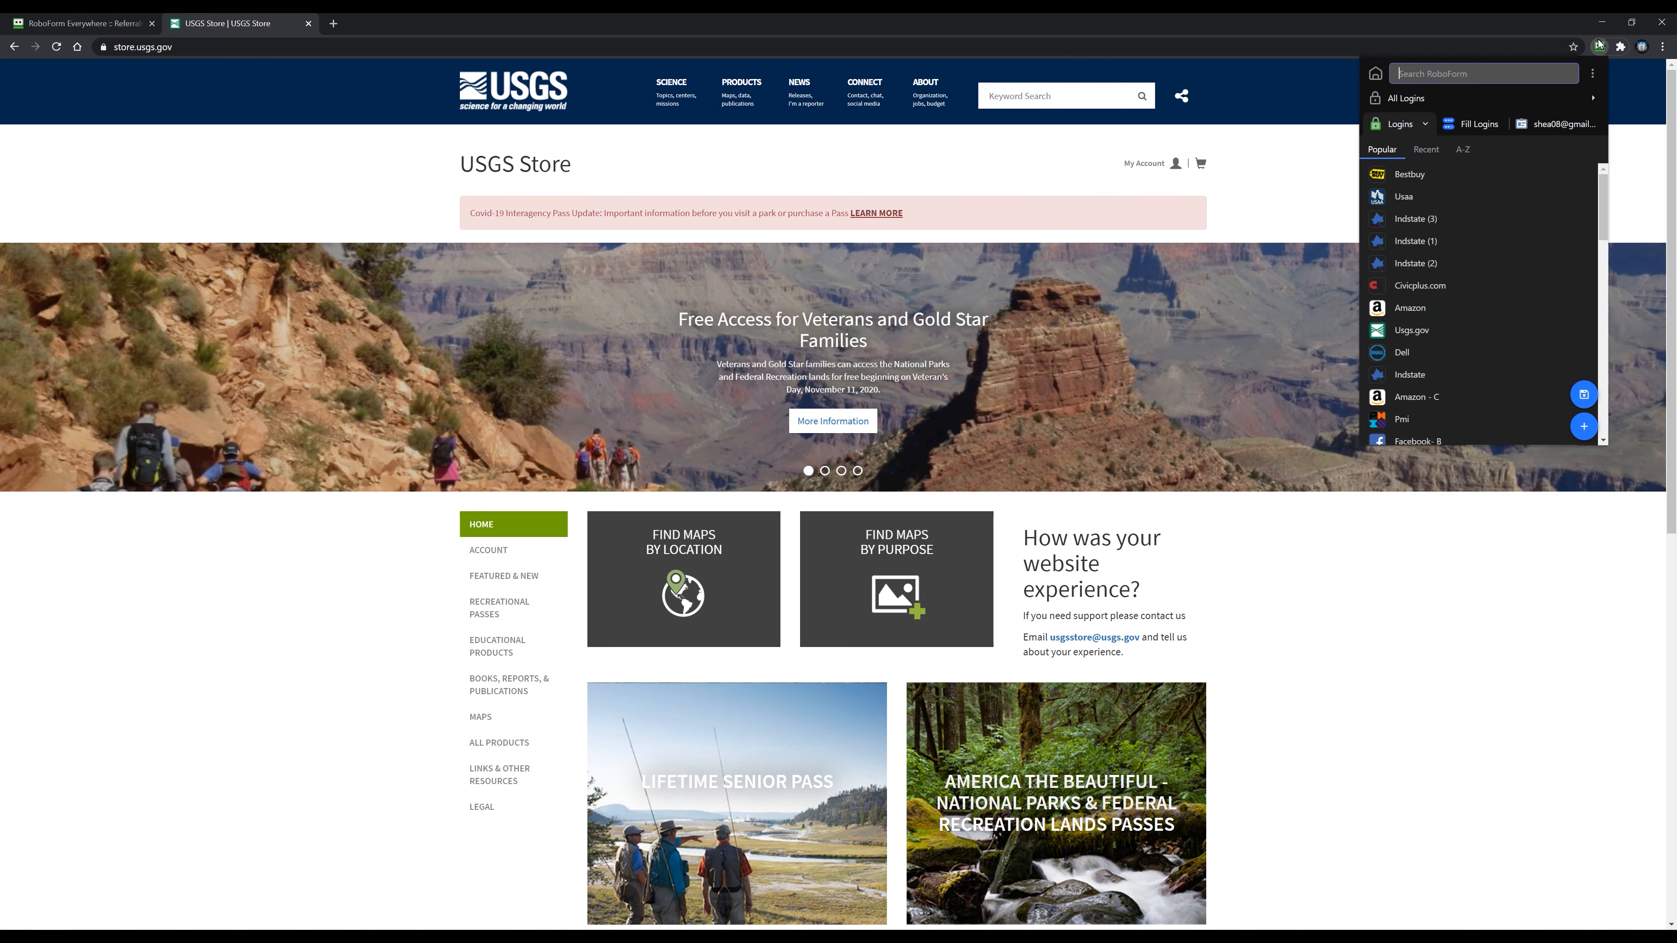
mouse_move(1409, 308)
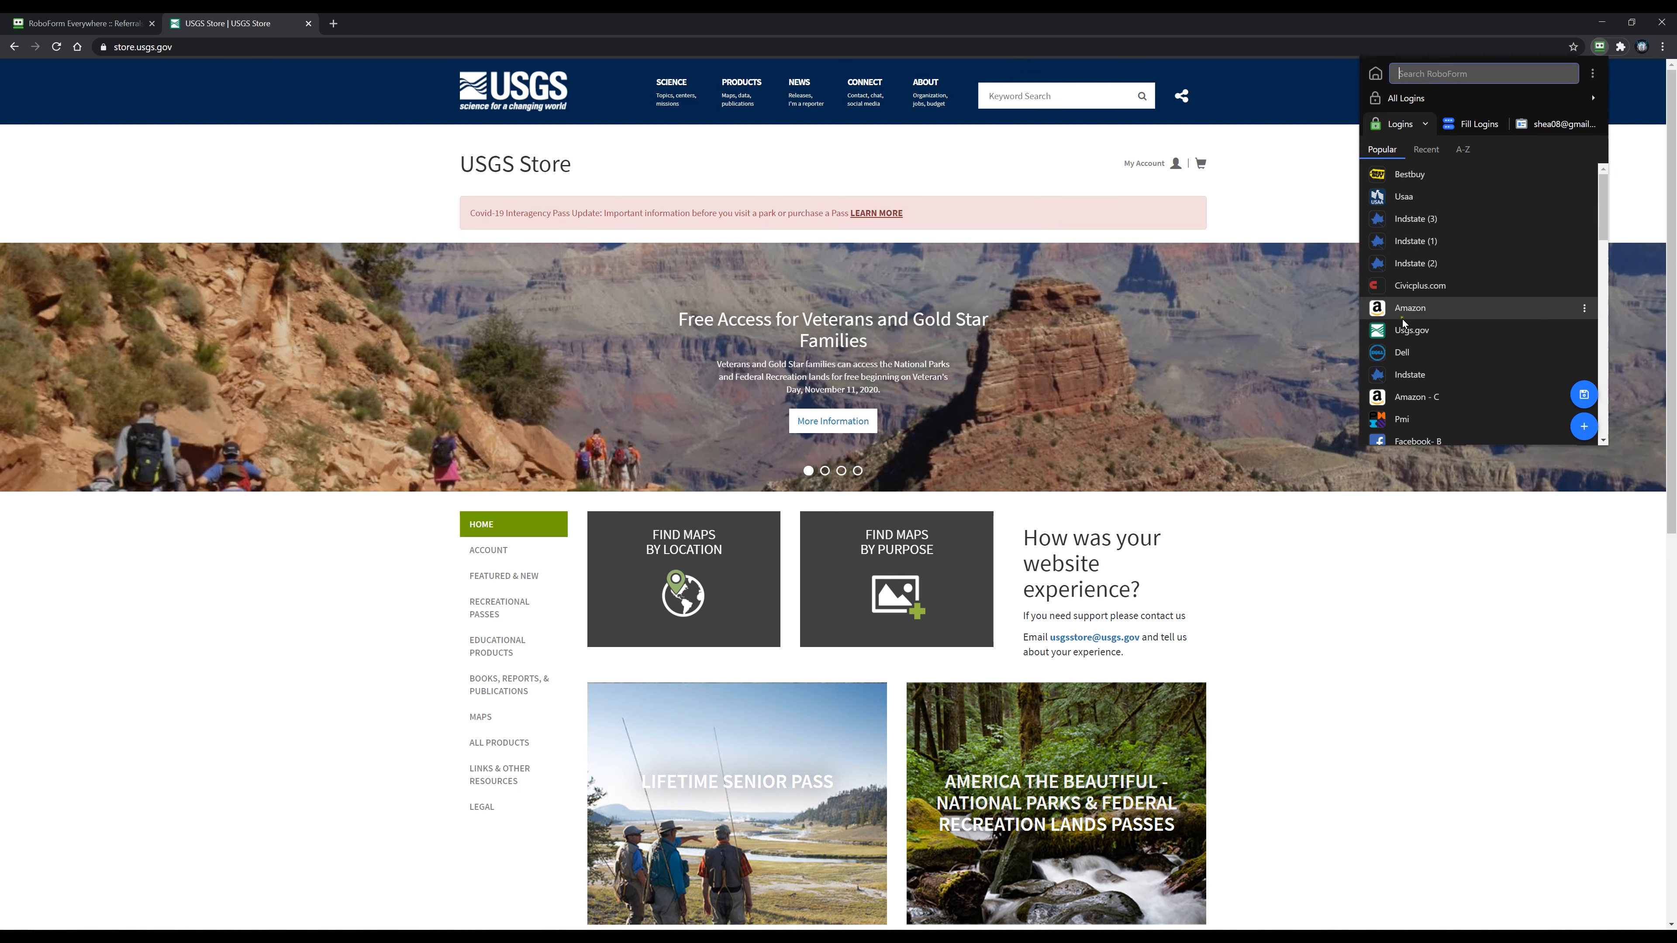
click(1411, 329)
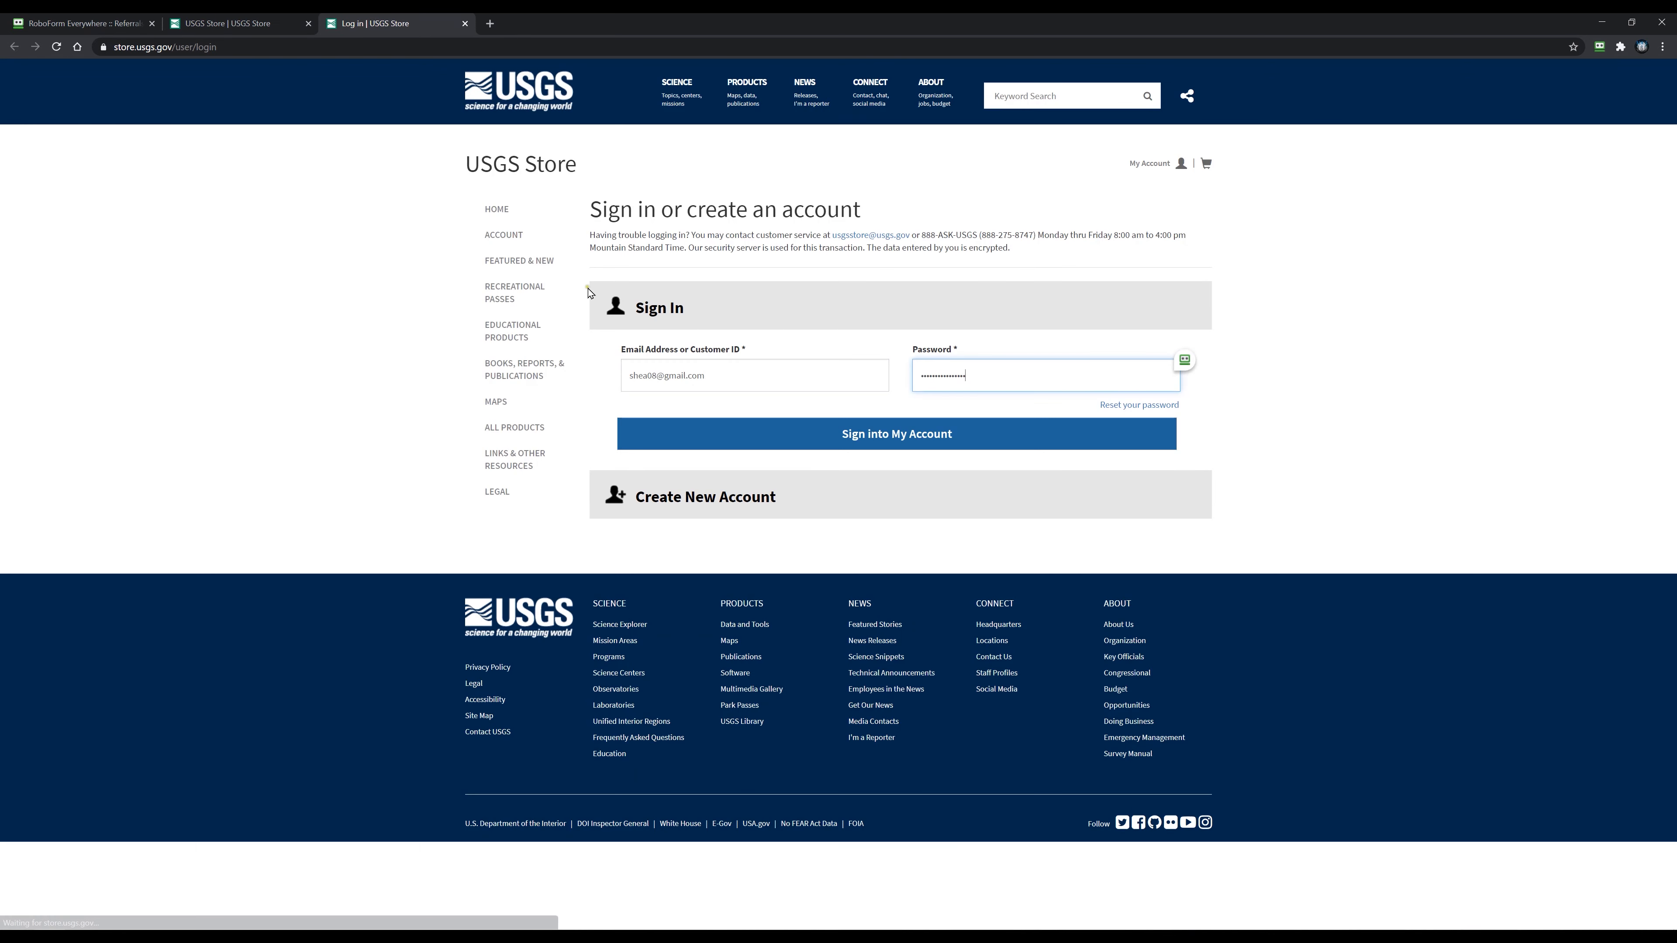
click(896, 433)
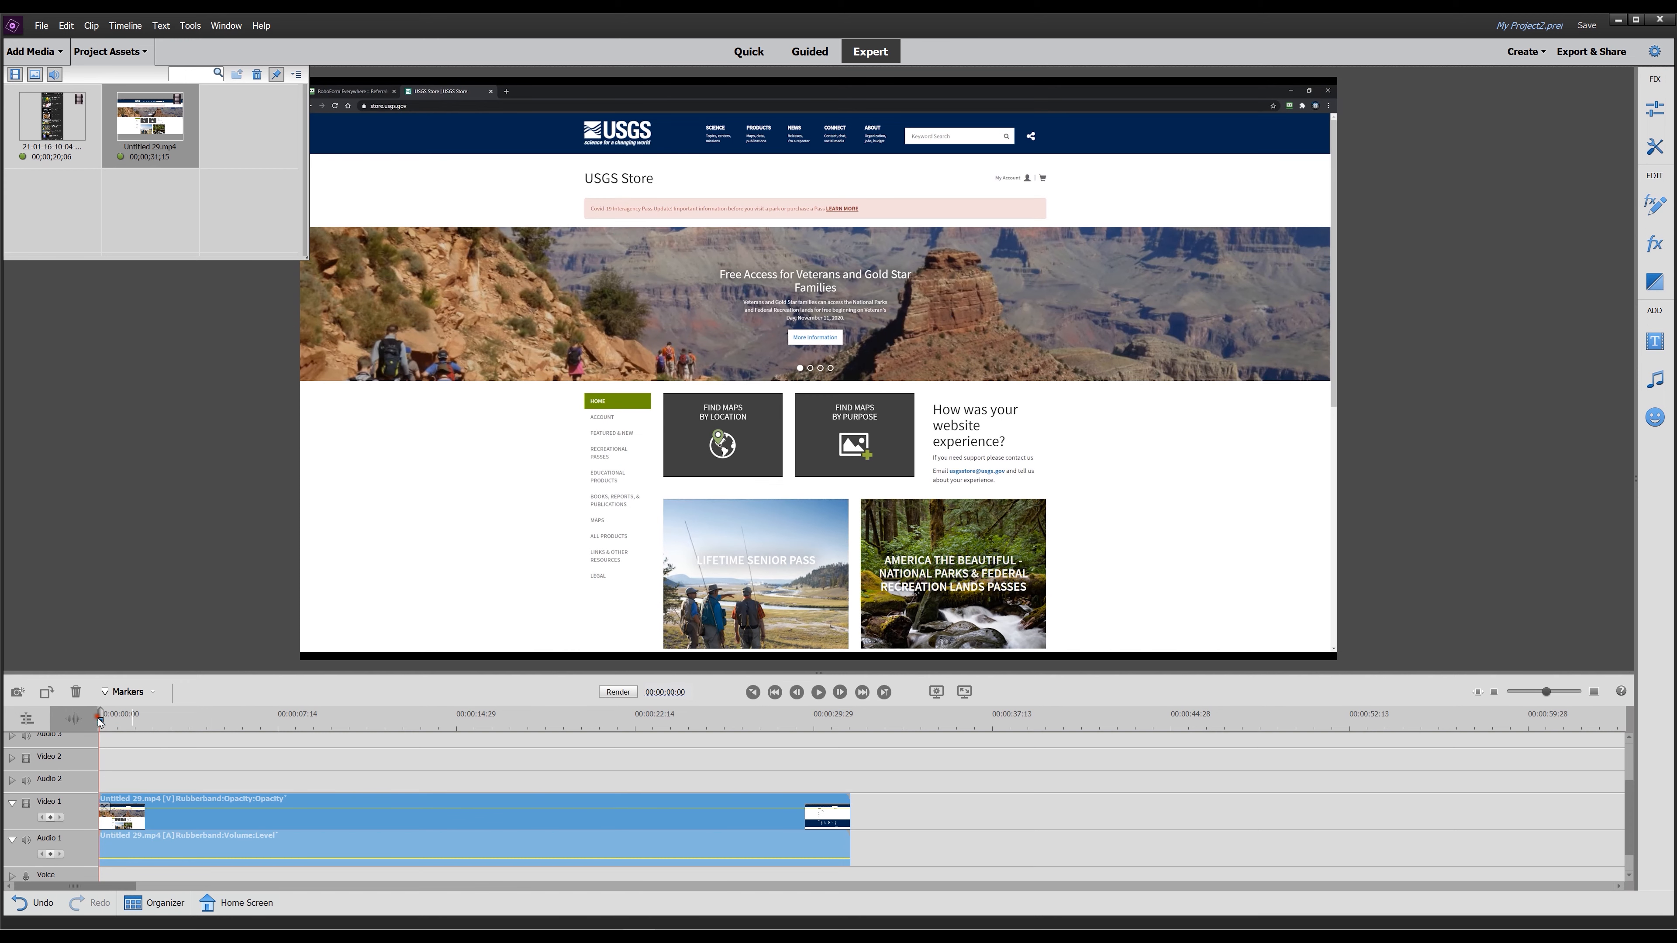
- Park the playhead at 00:00 and play the recorded USGS Store clip
click(819, 692)
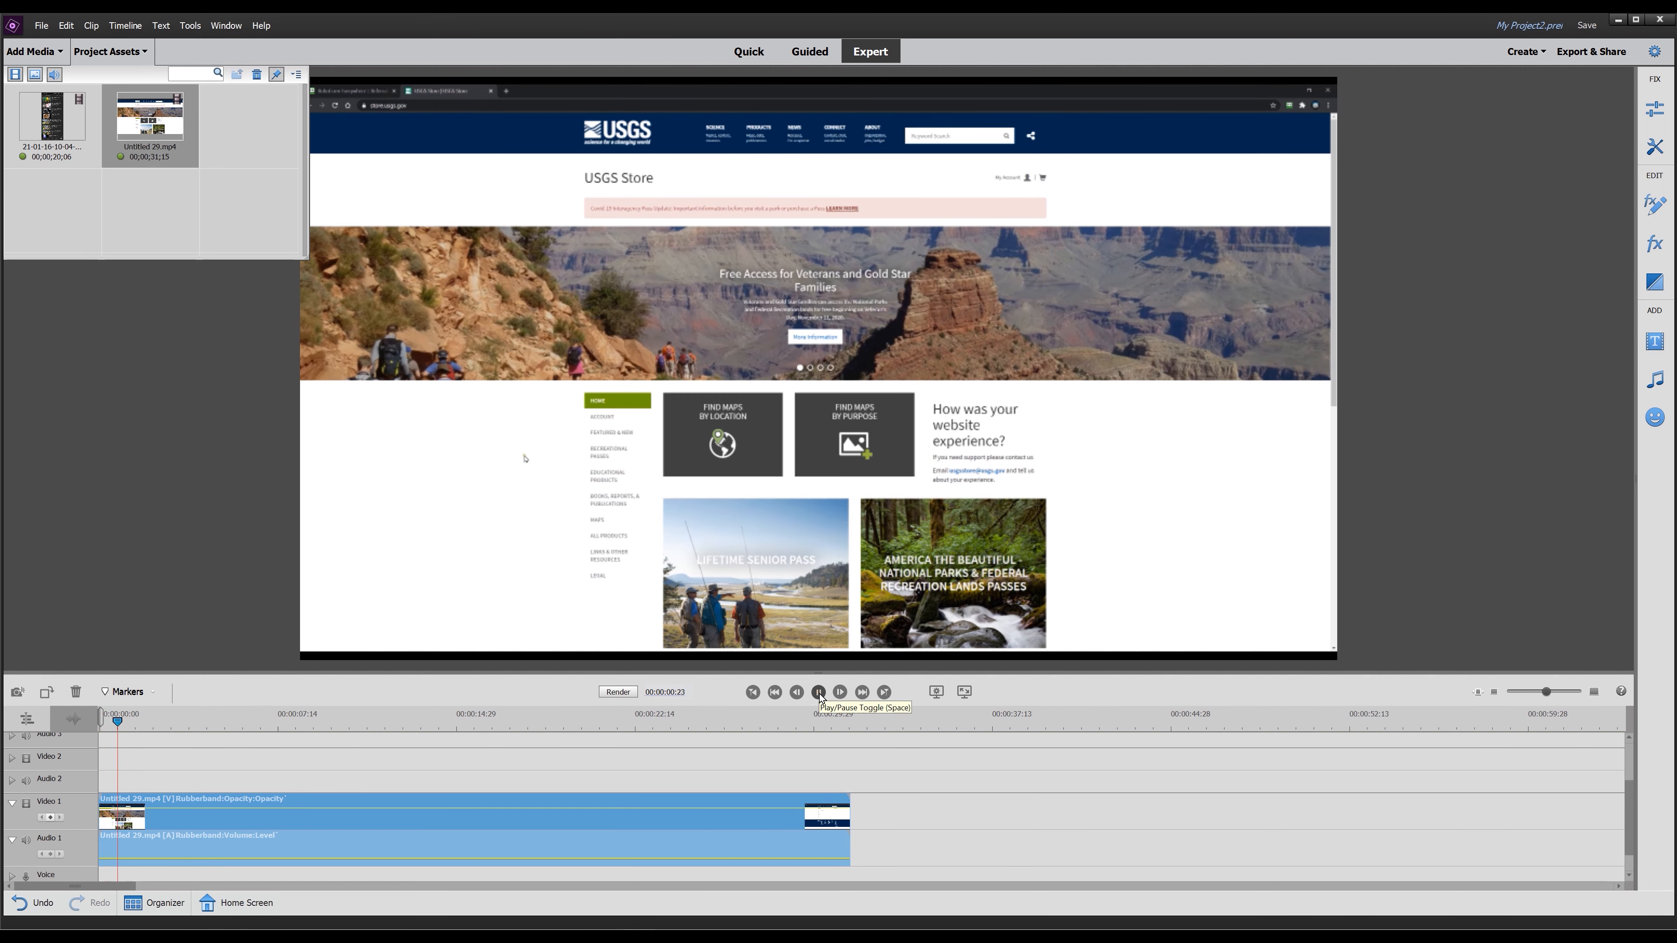
click(817, 690)
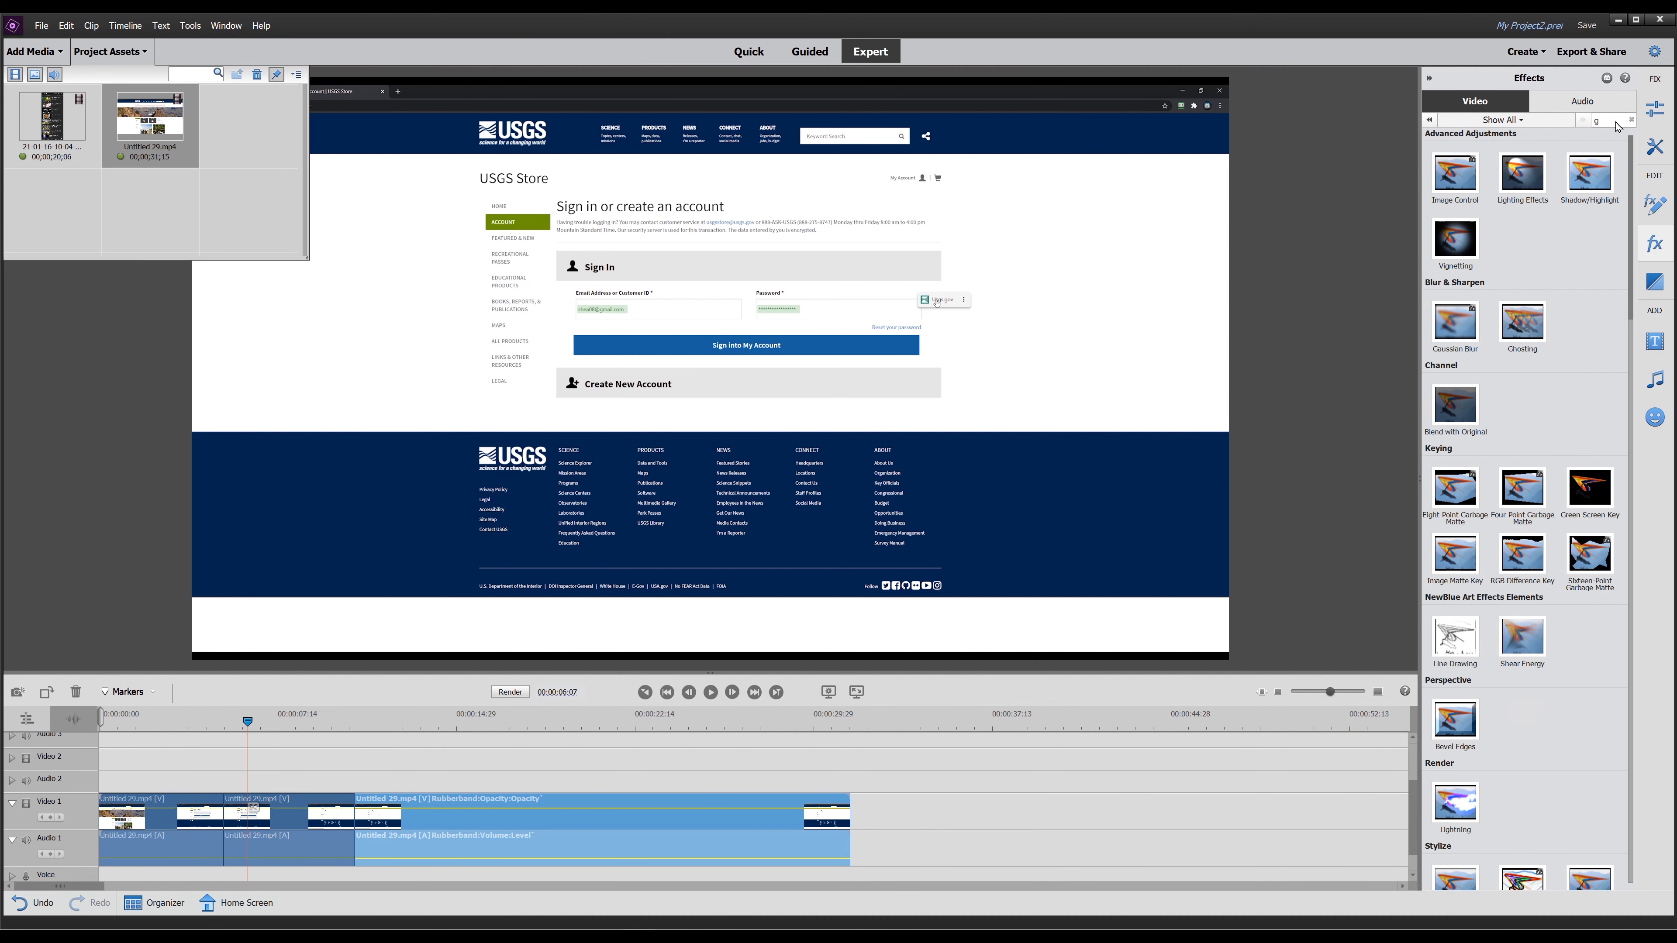
- Apply a Gaussian Blur to the sign-in clip and limit its draw area to a Rectangle
text(au)
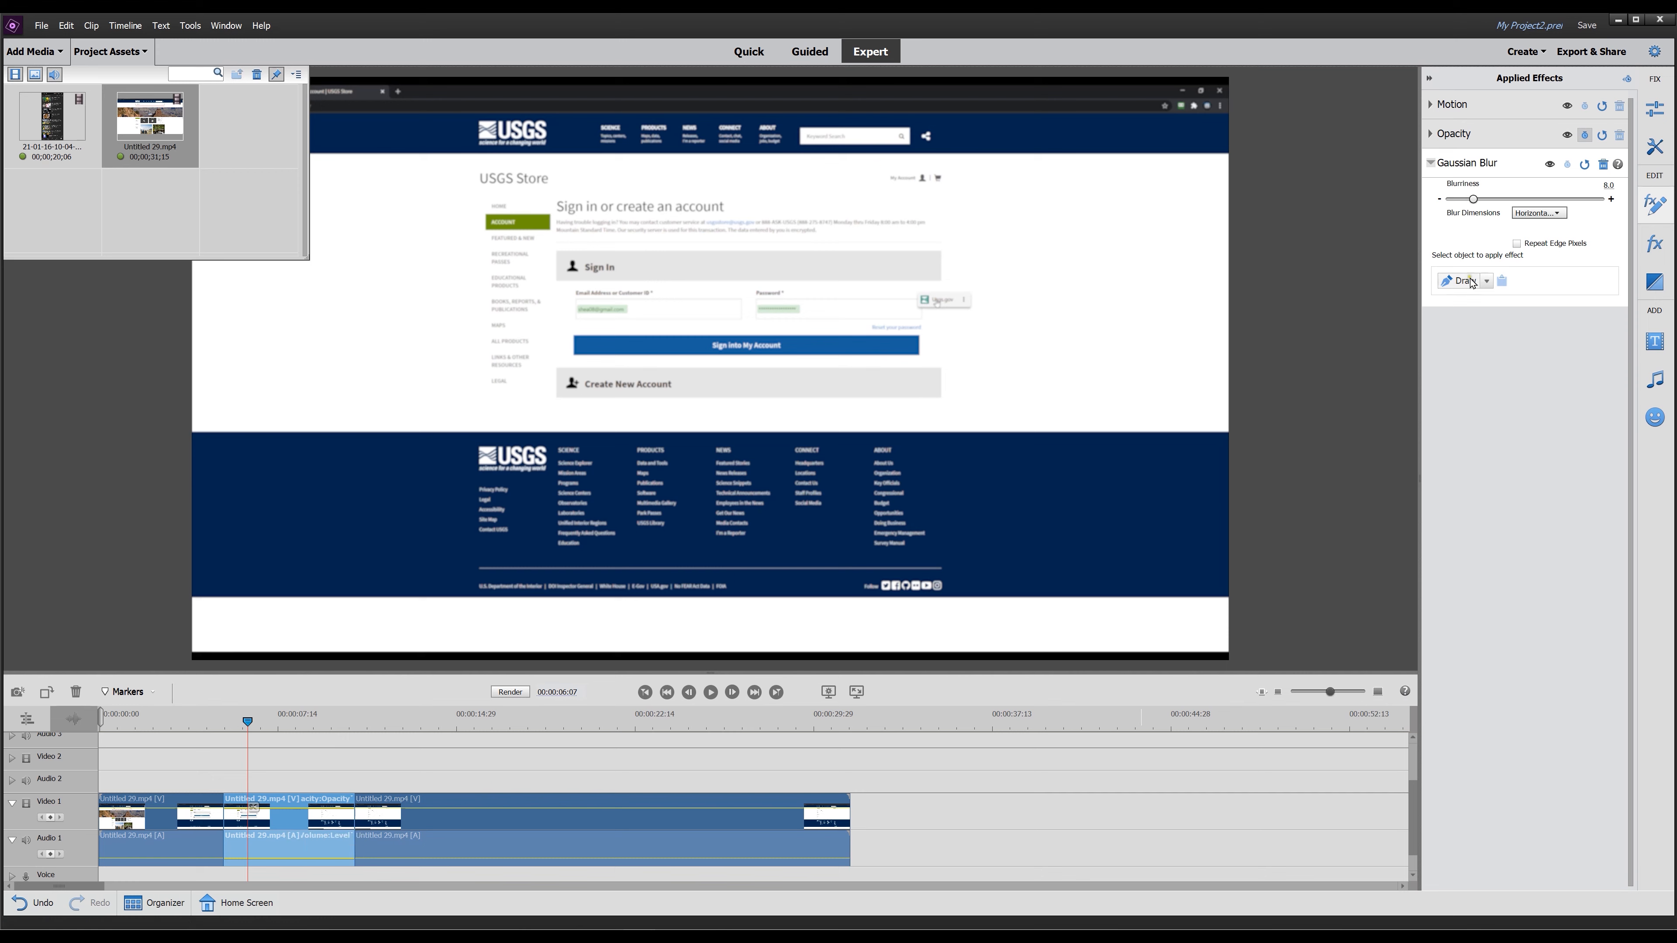
click(1485, 280)
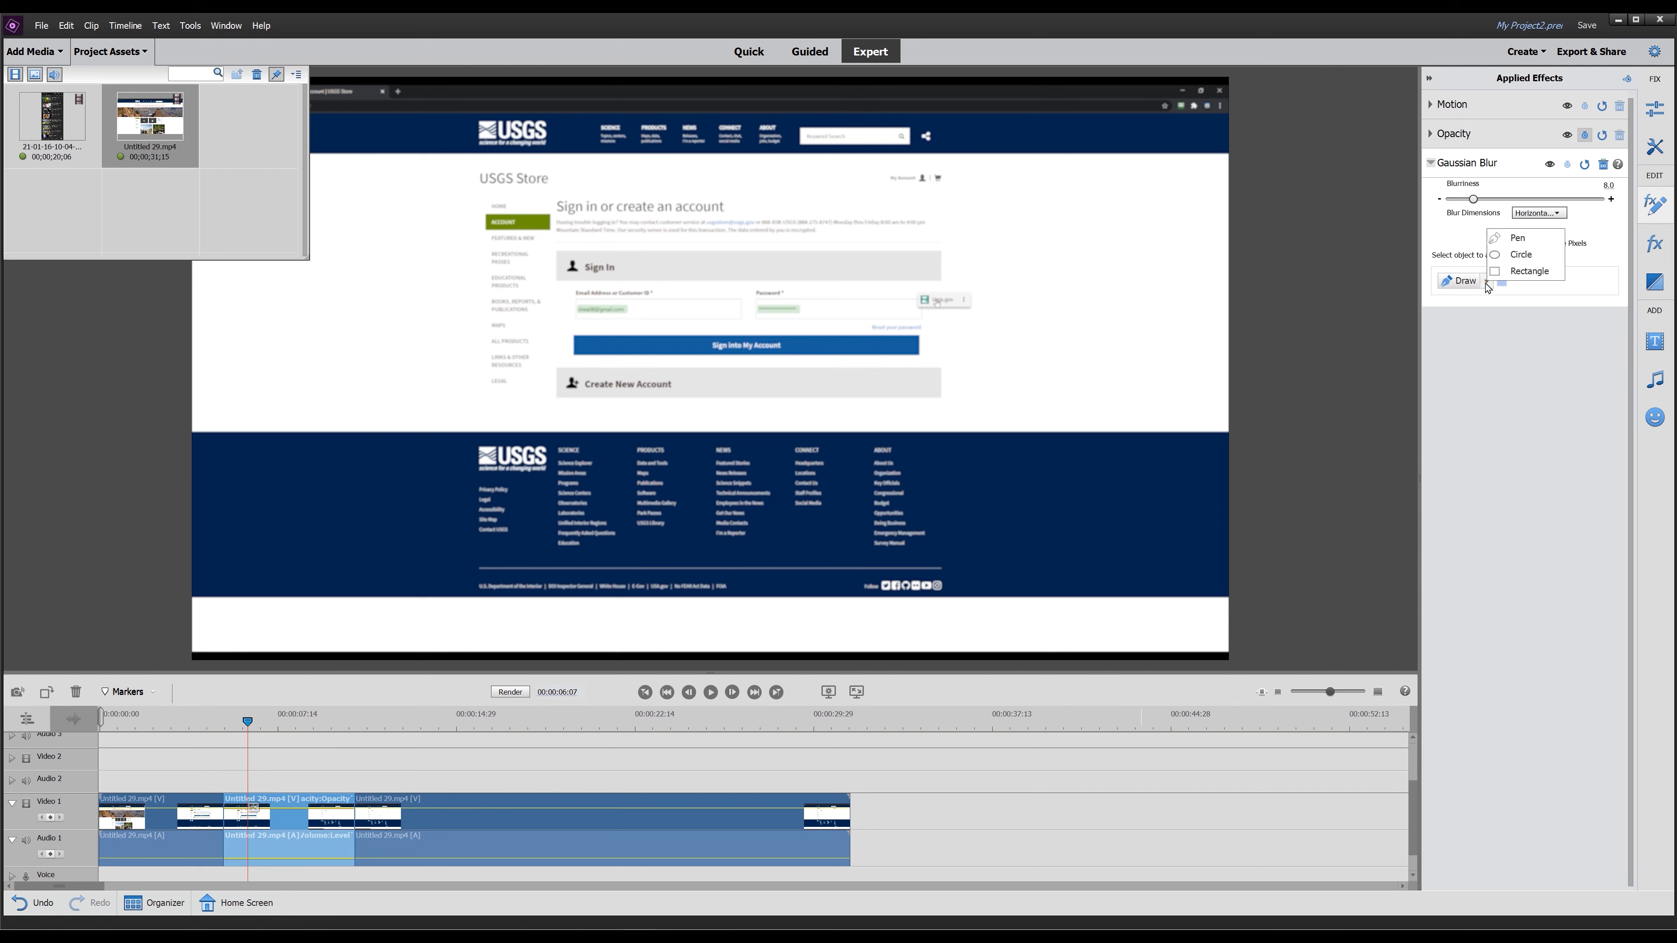
click(1529, 270)
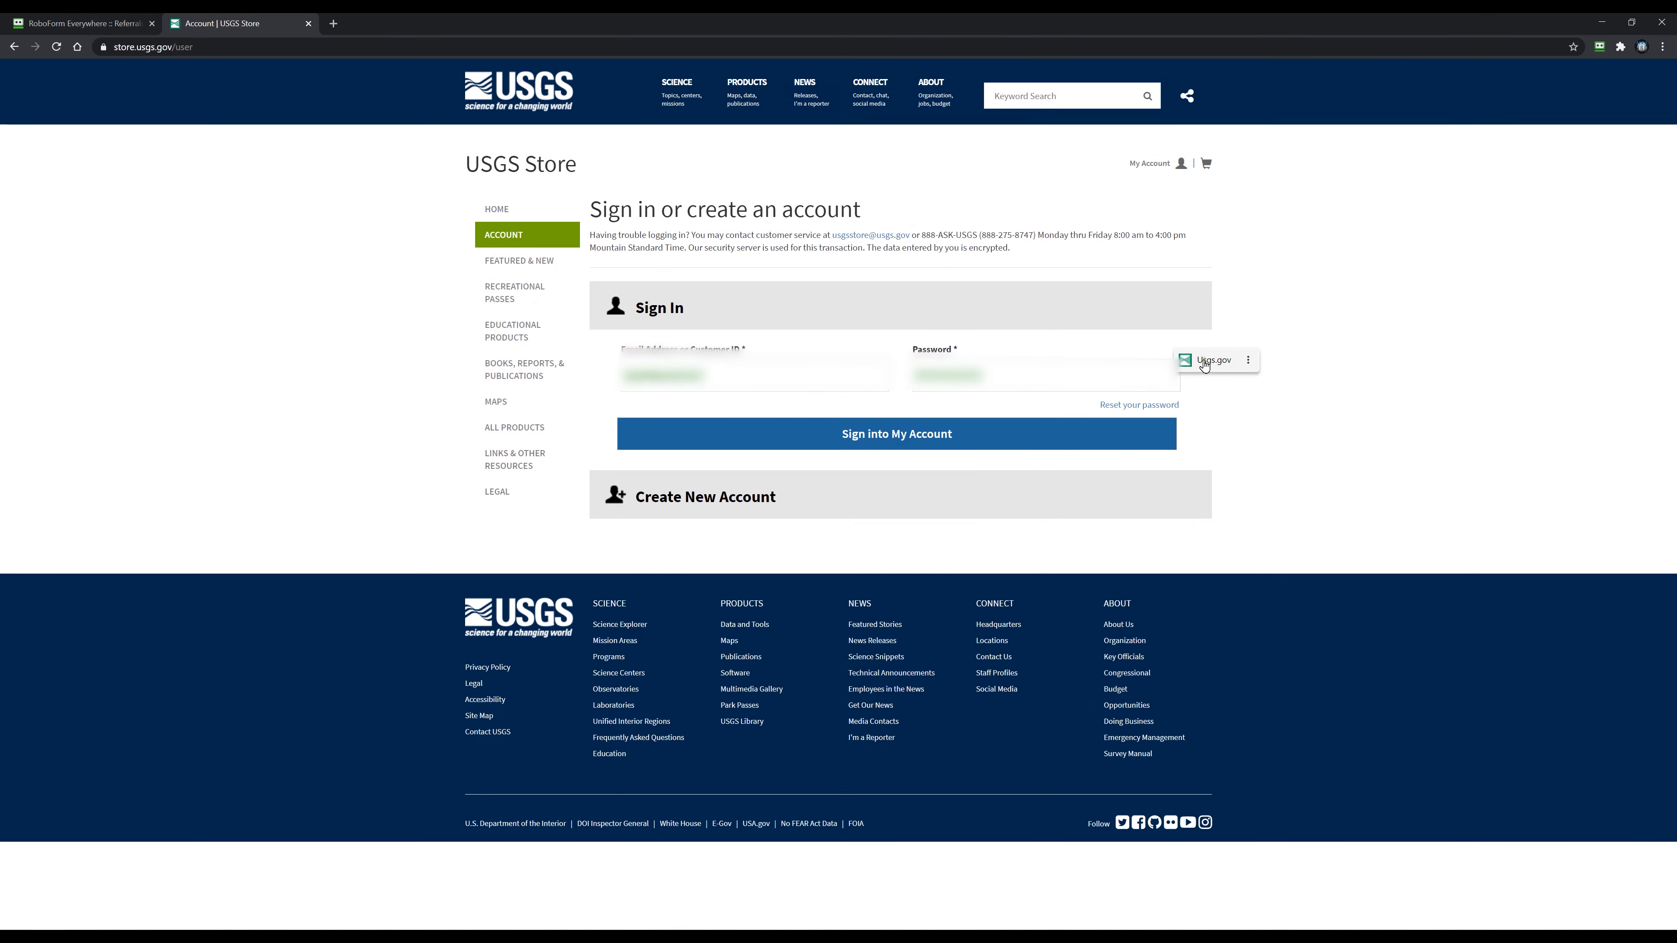
- Fill the form with the saved Usgs.gov login and sign into the USGS Store
click(1042, 374)
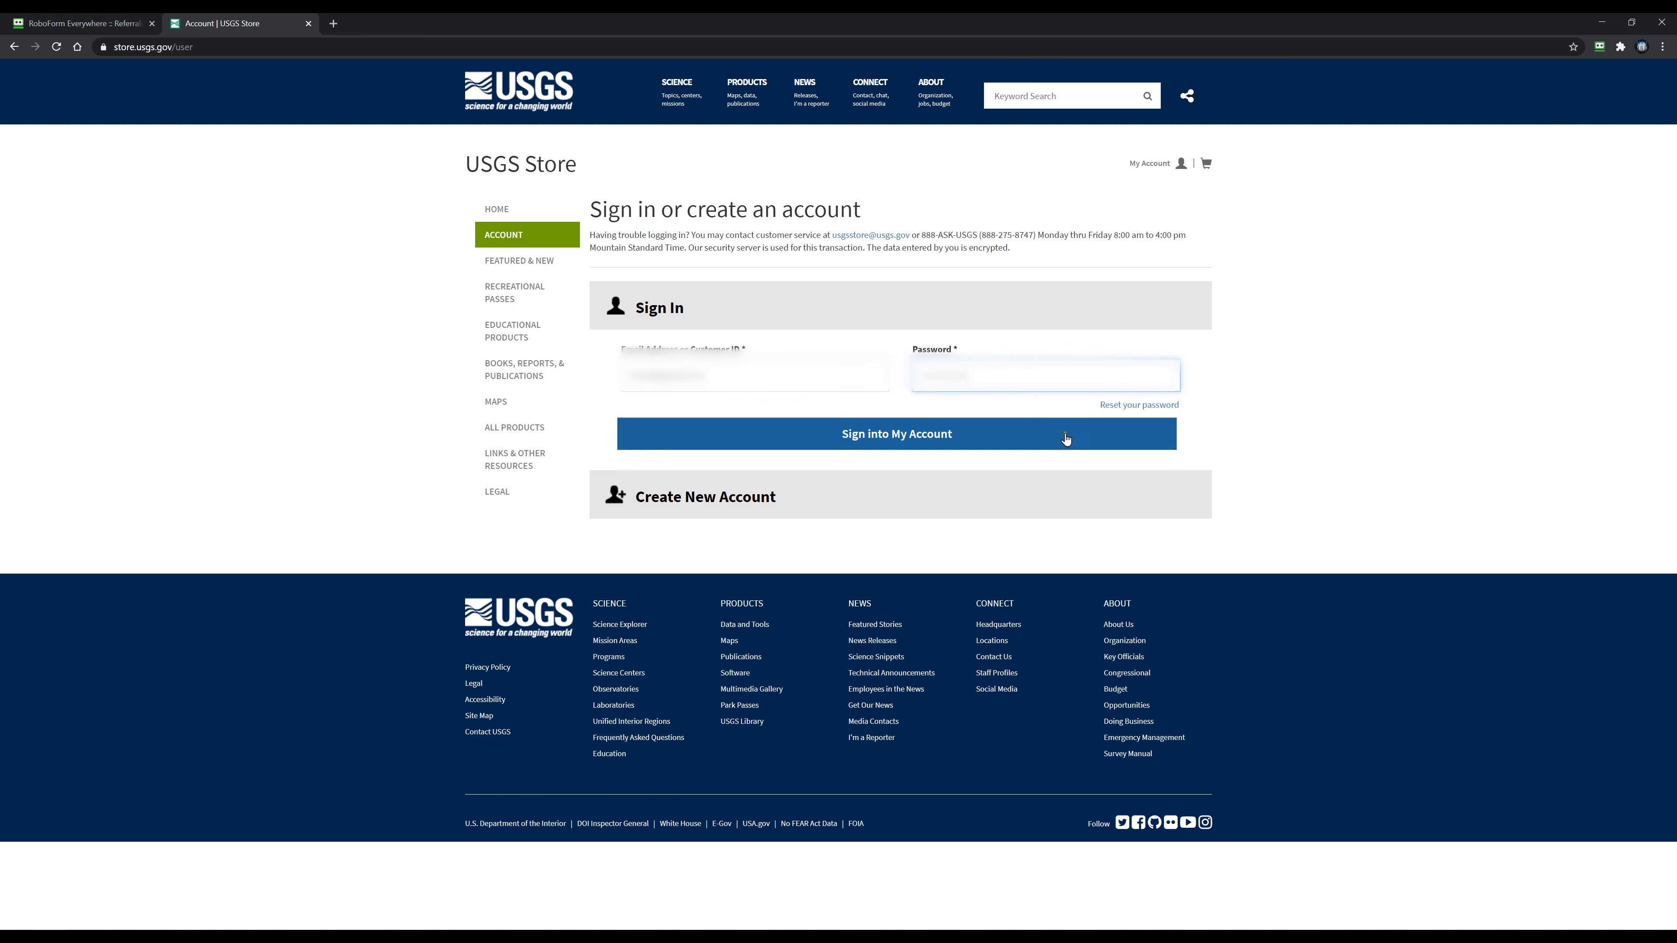
click(895, 434)
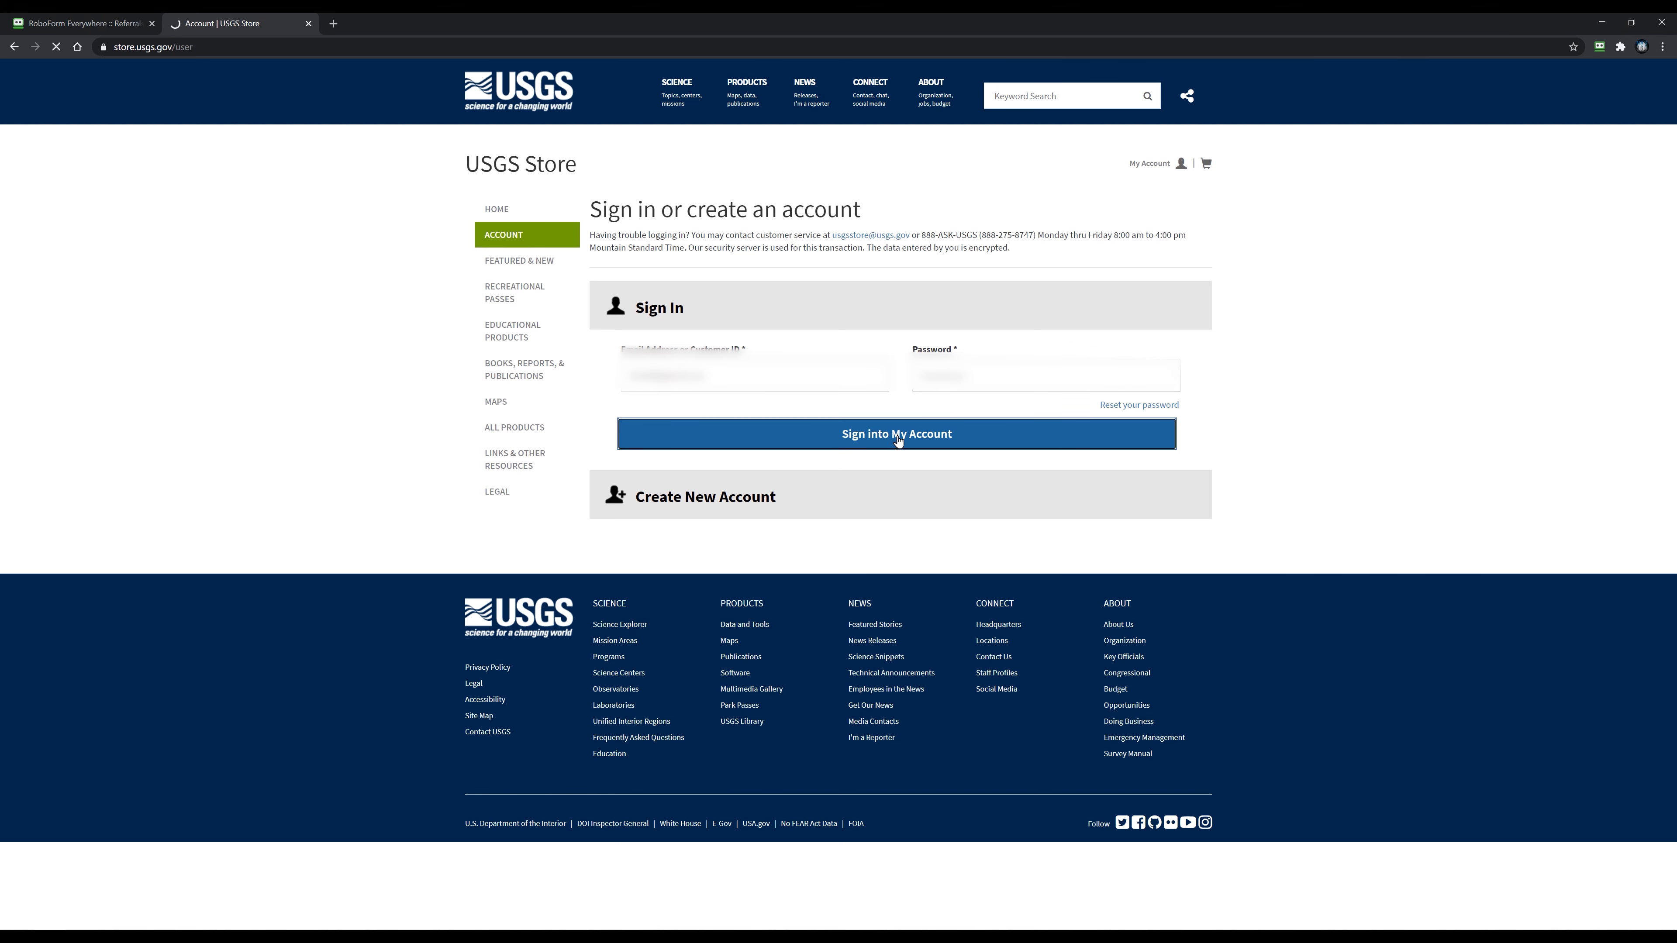
click(896, 433)
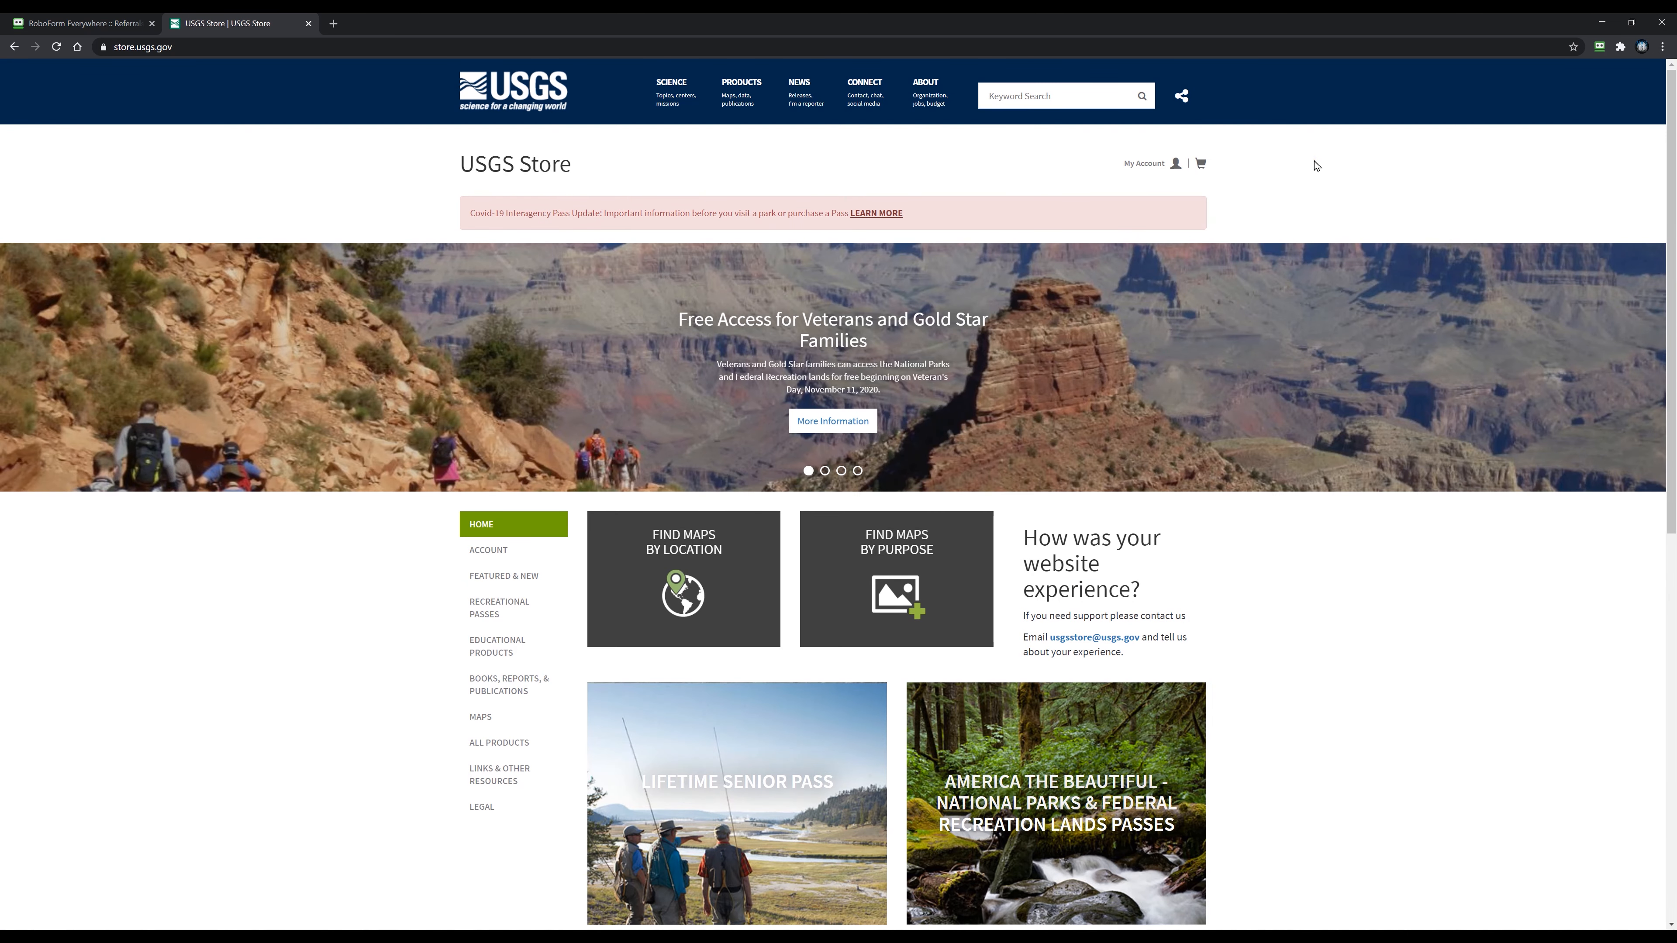
- Sign out, reopen the saved Usgs.gov login from RoboForm, and land on the RoboForm homepage
click(1600, 46)
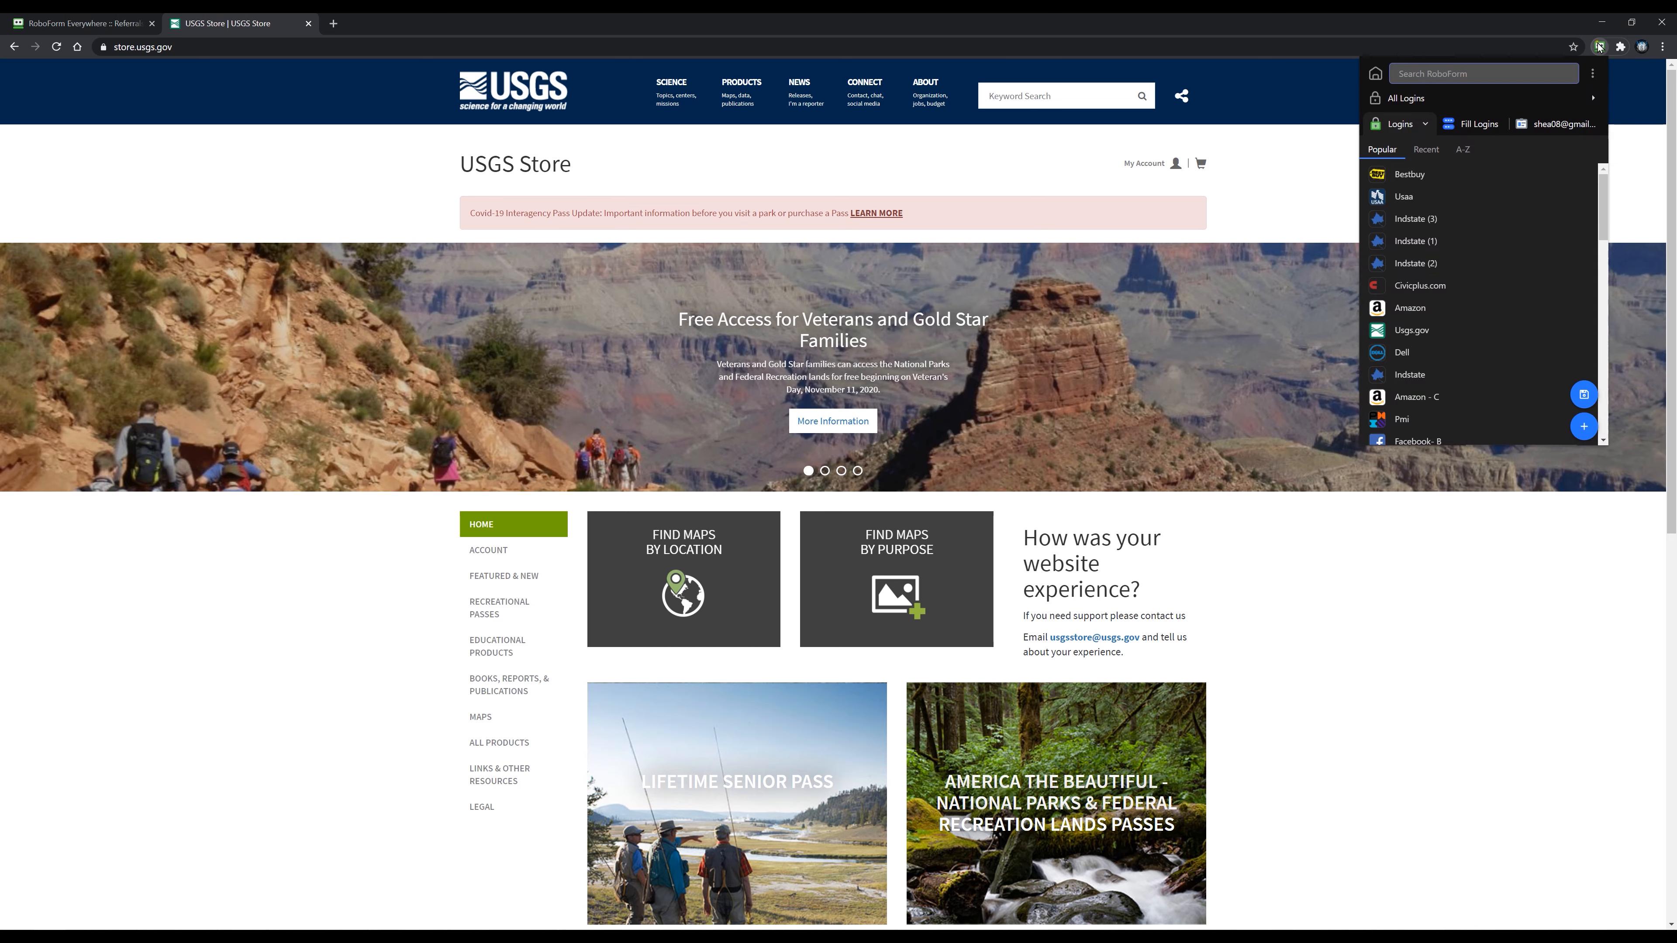
mouse_move(1411, 330)
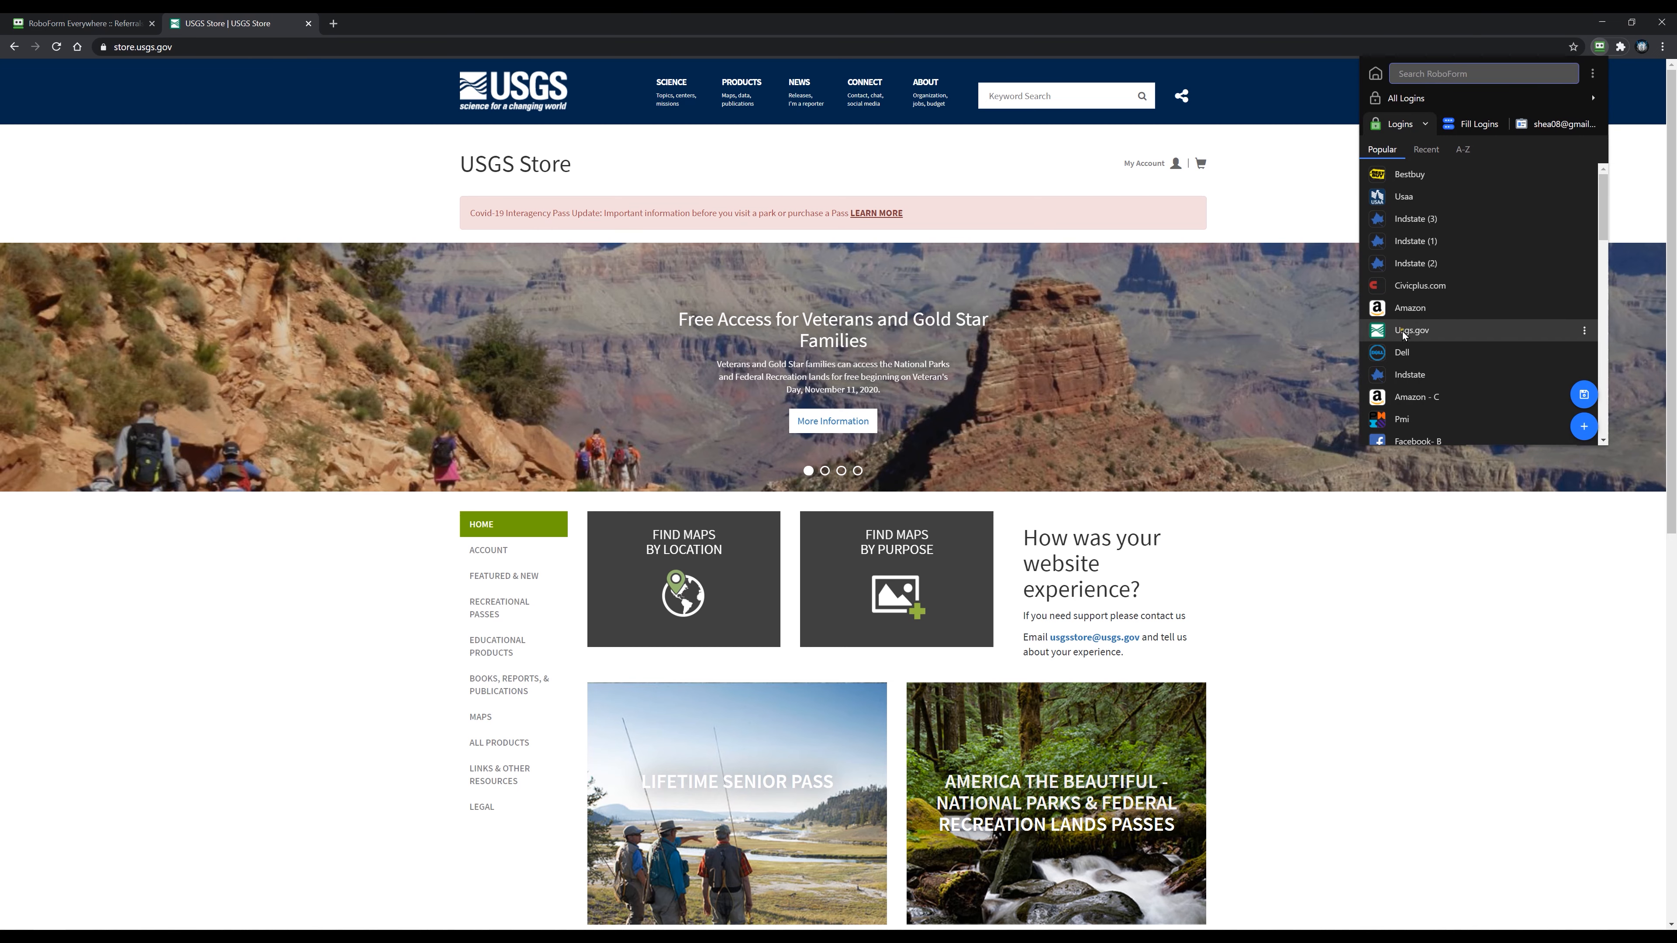
click(1413, 330)
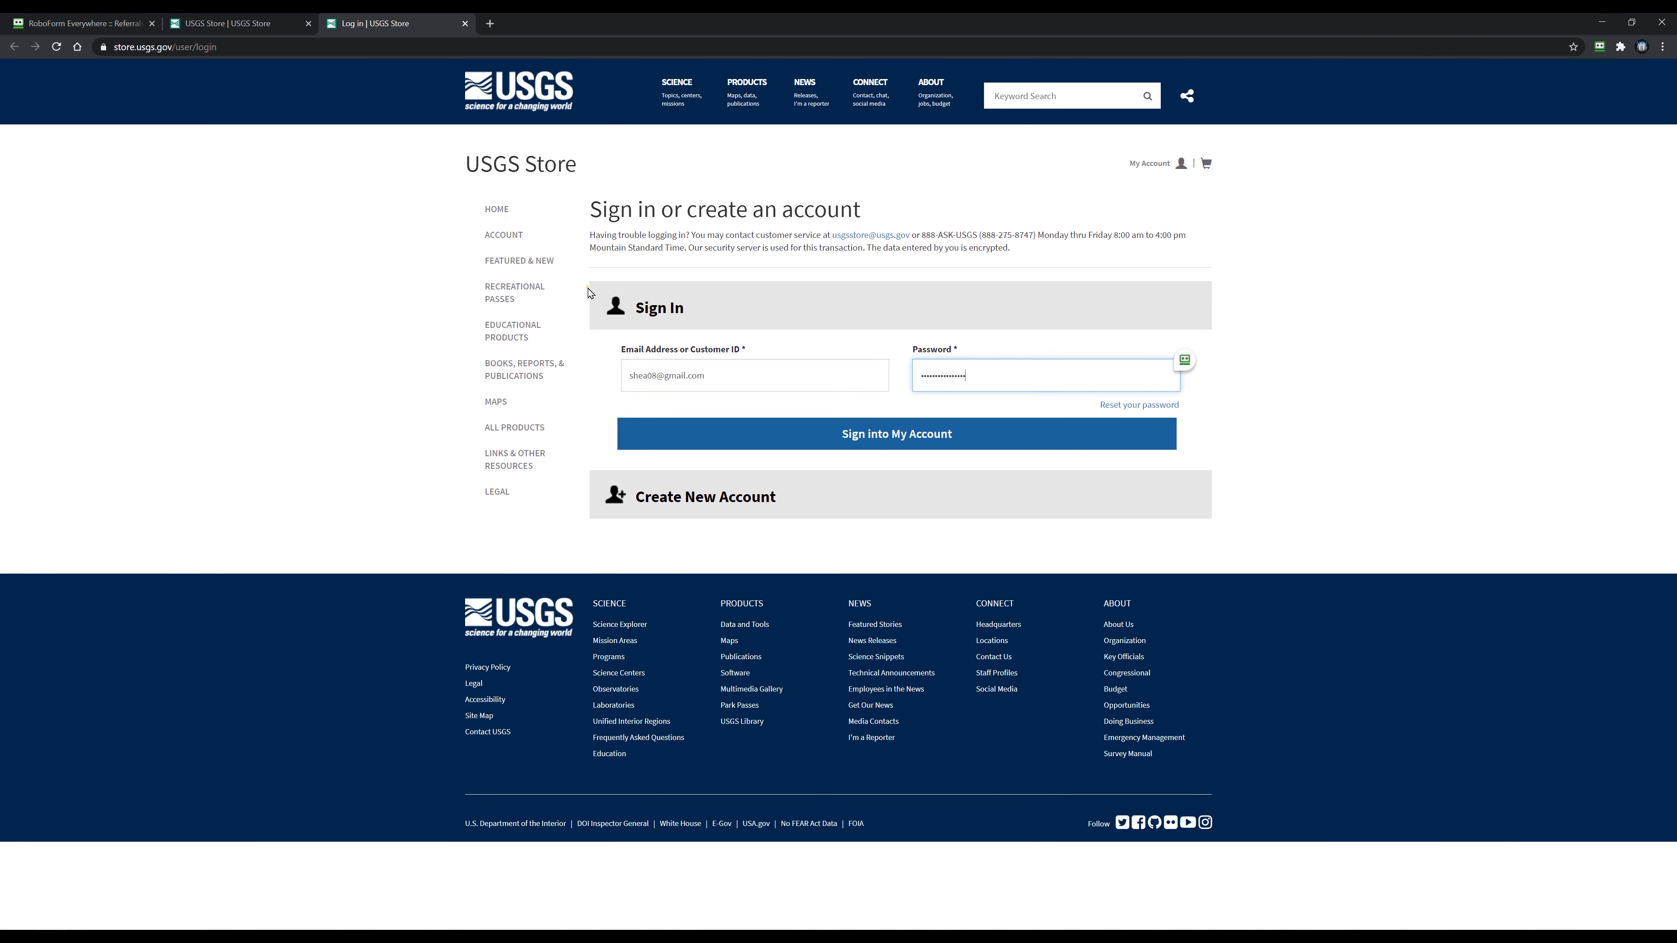
click(895, 433)
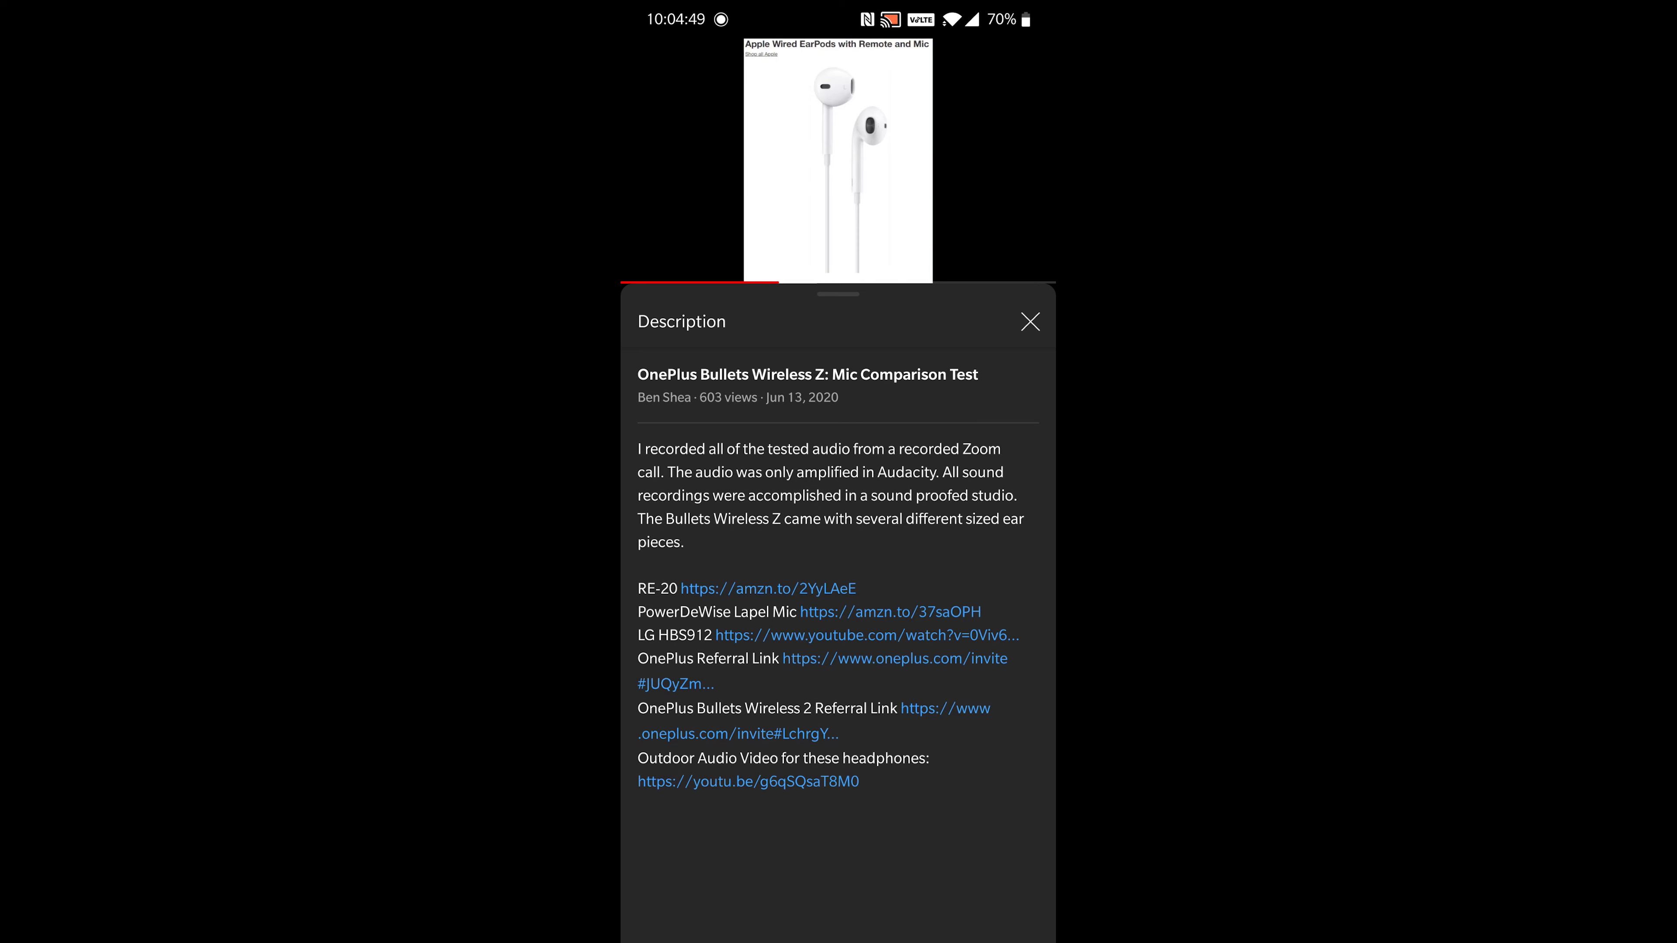
click(806, 588)
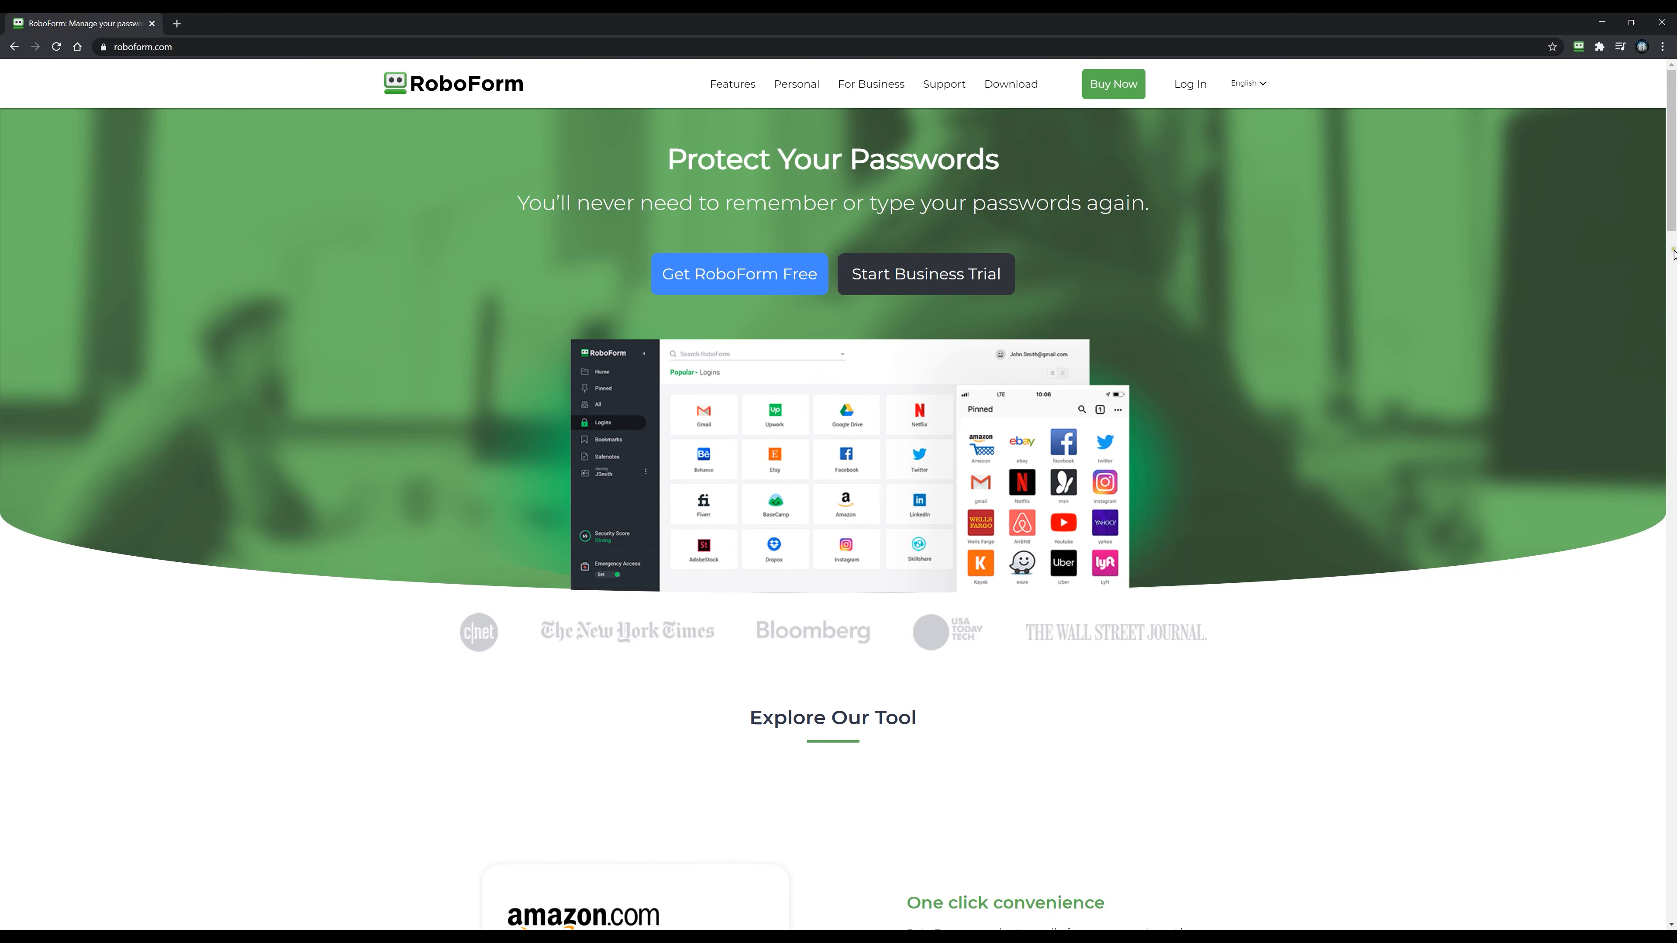
- Scroll the RoboForm homepage down to the Free, Everywhere and Family pricing plans
scroll(down, 3)
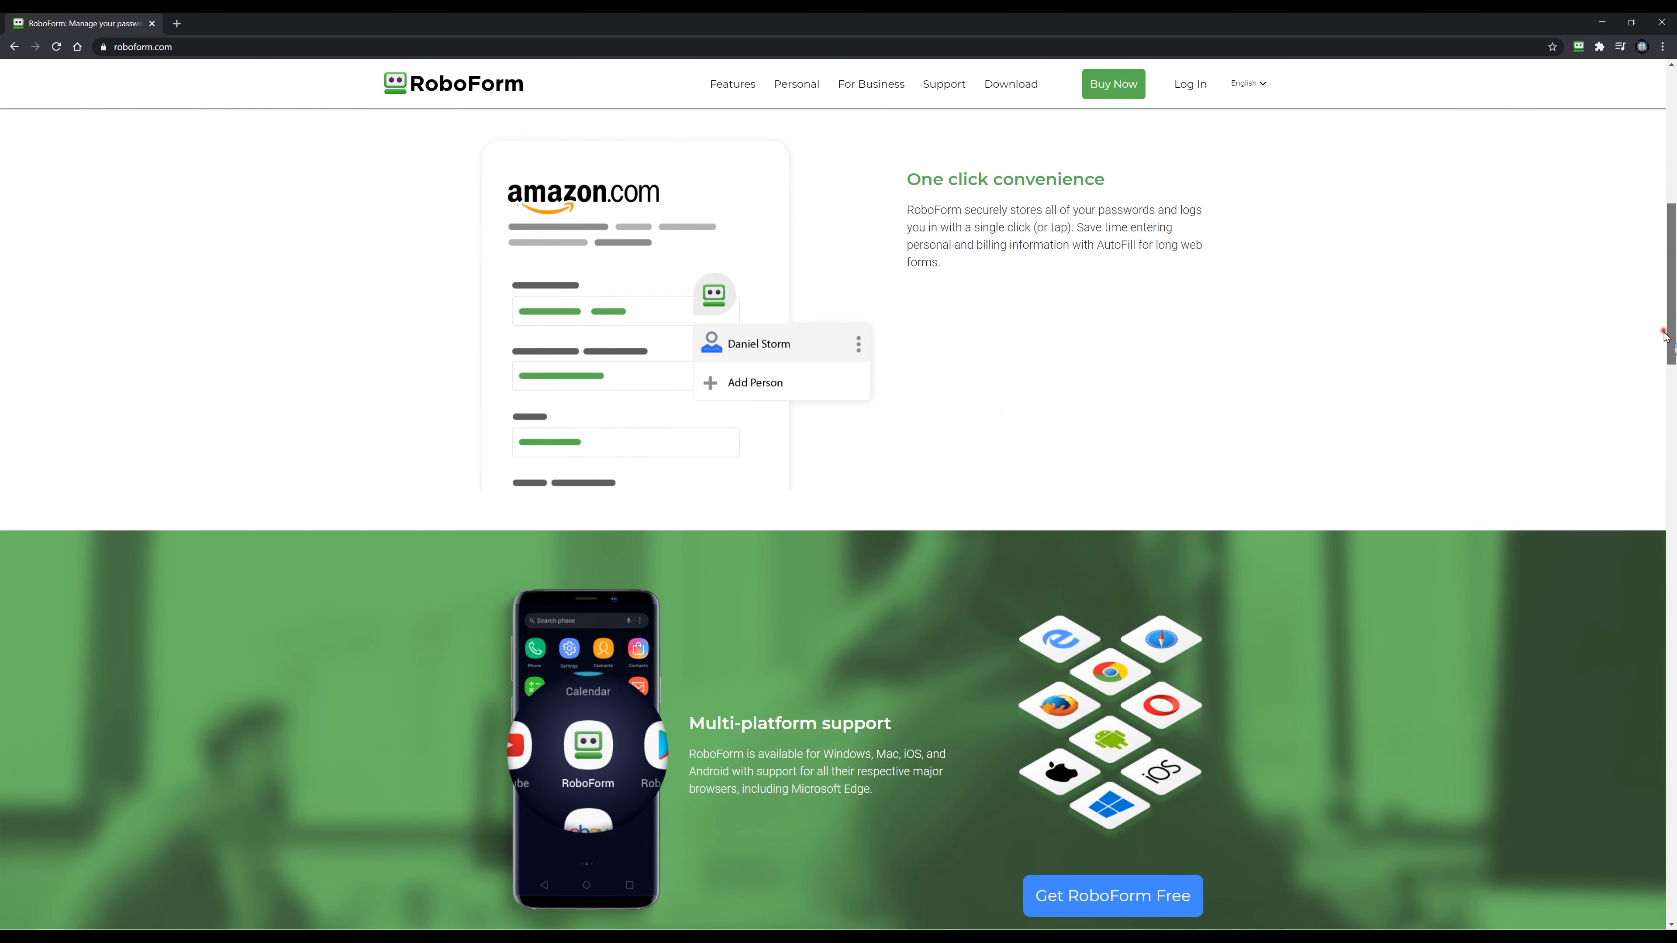
scroll(down, 3)
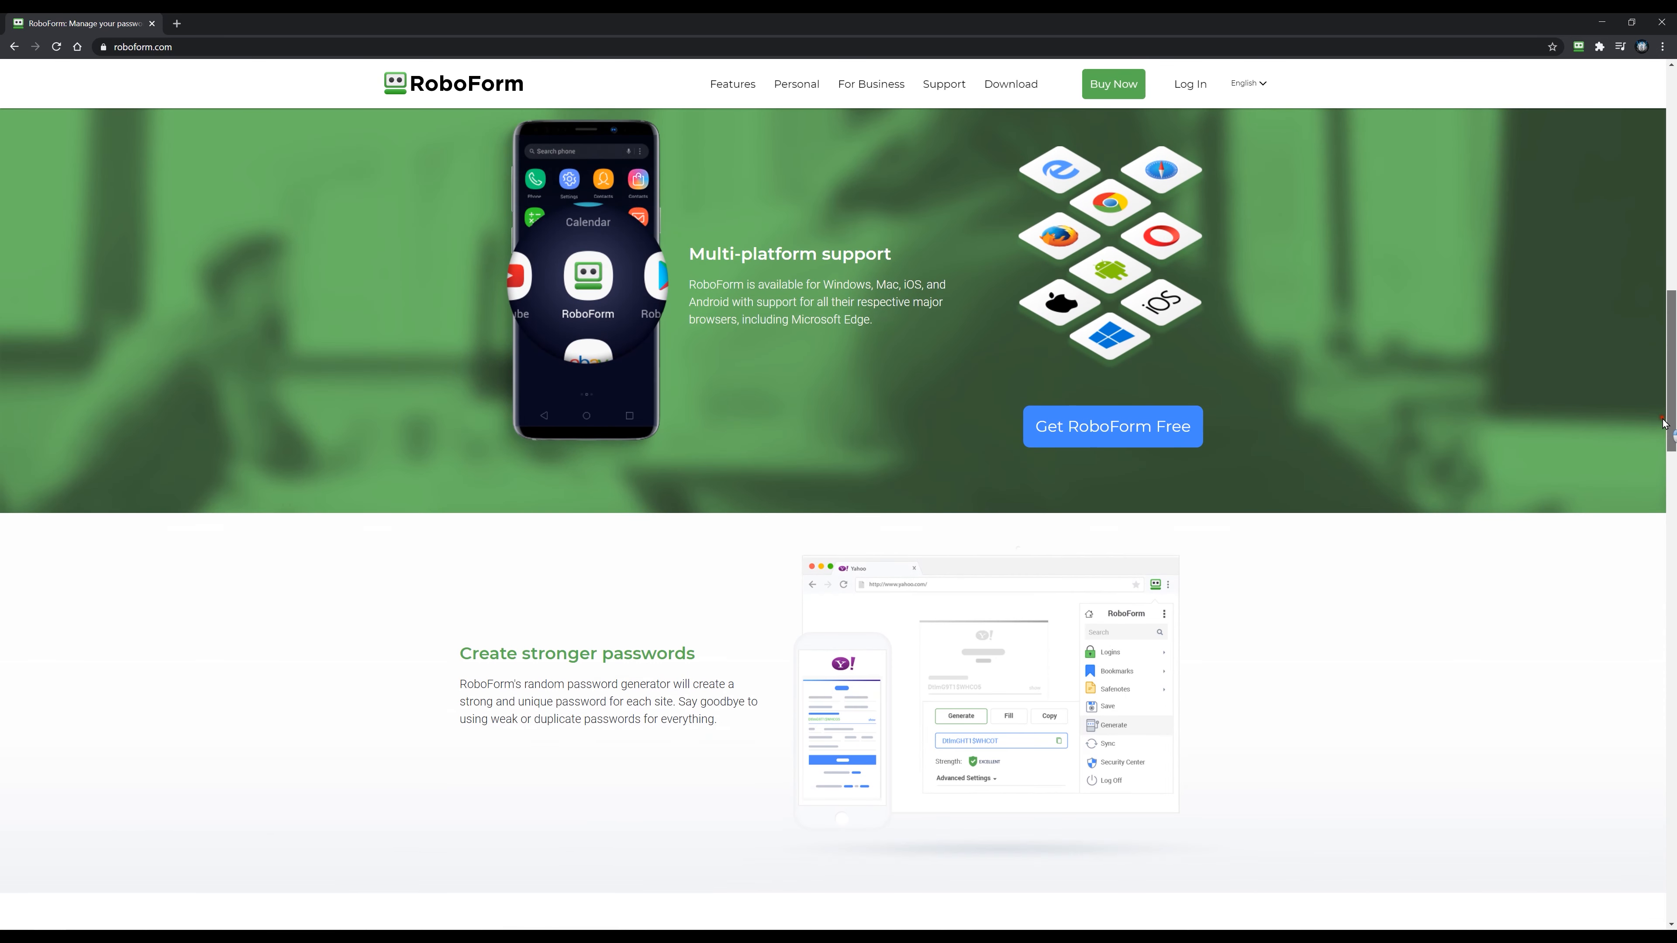
scroll(down, 3)
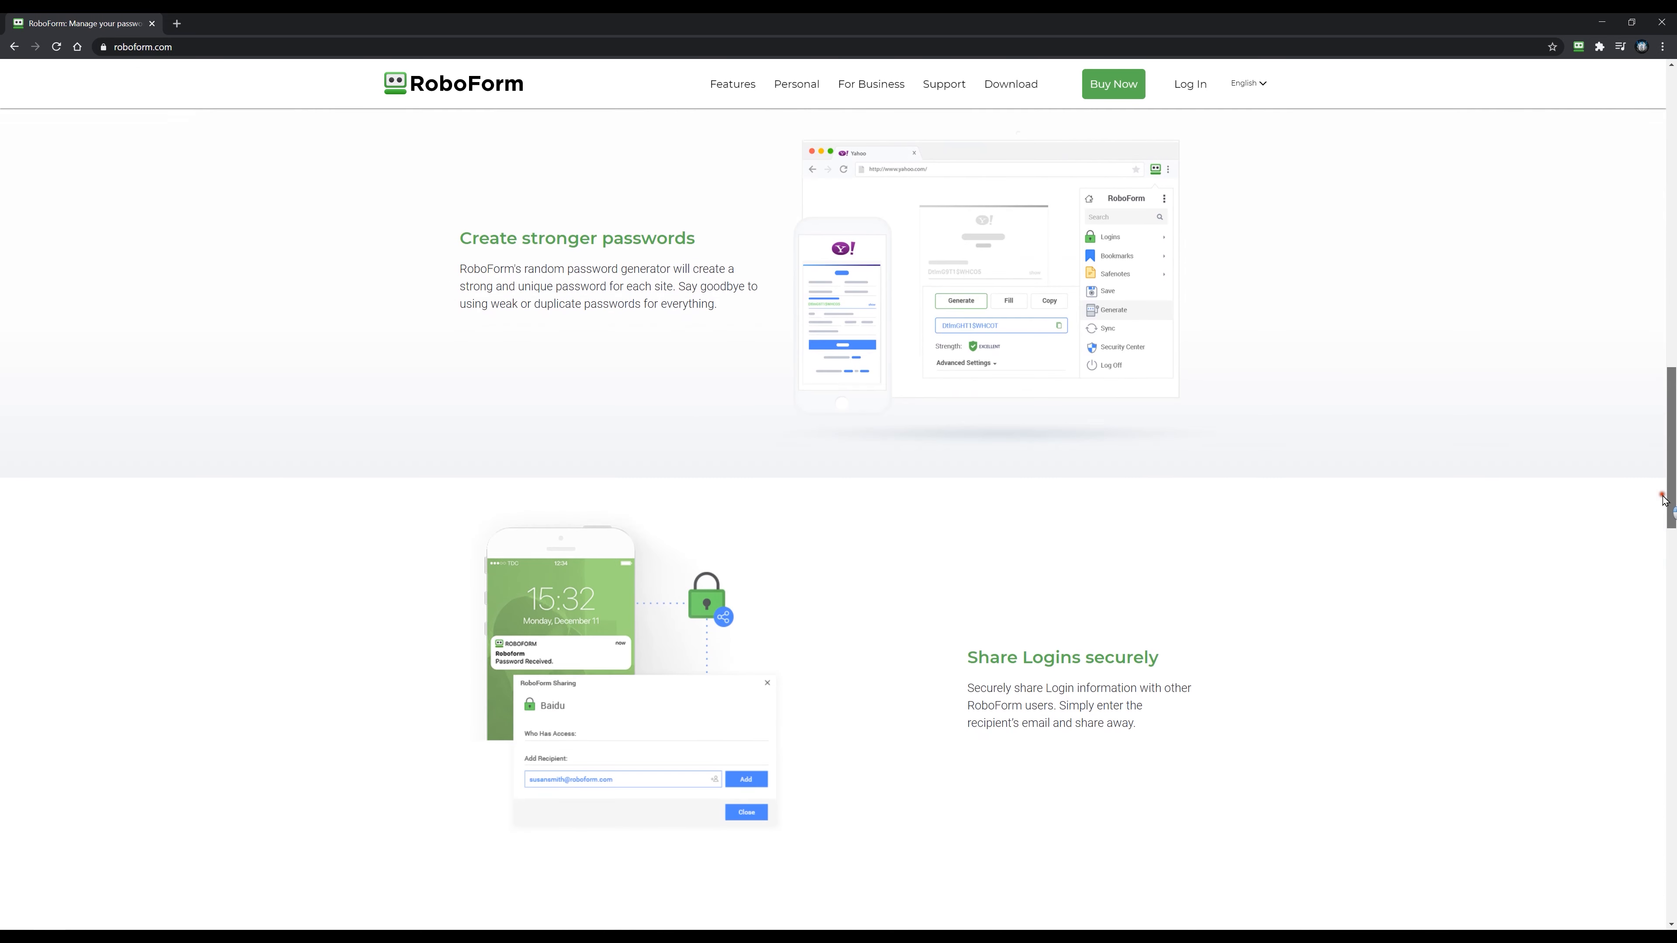
scroll(down, 3)
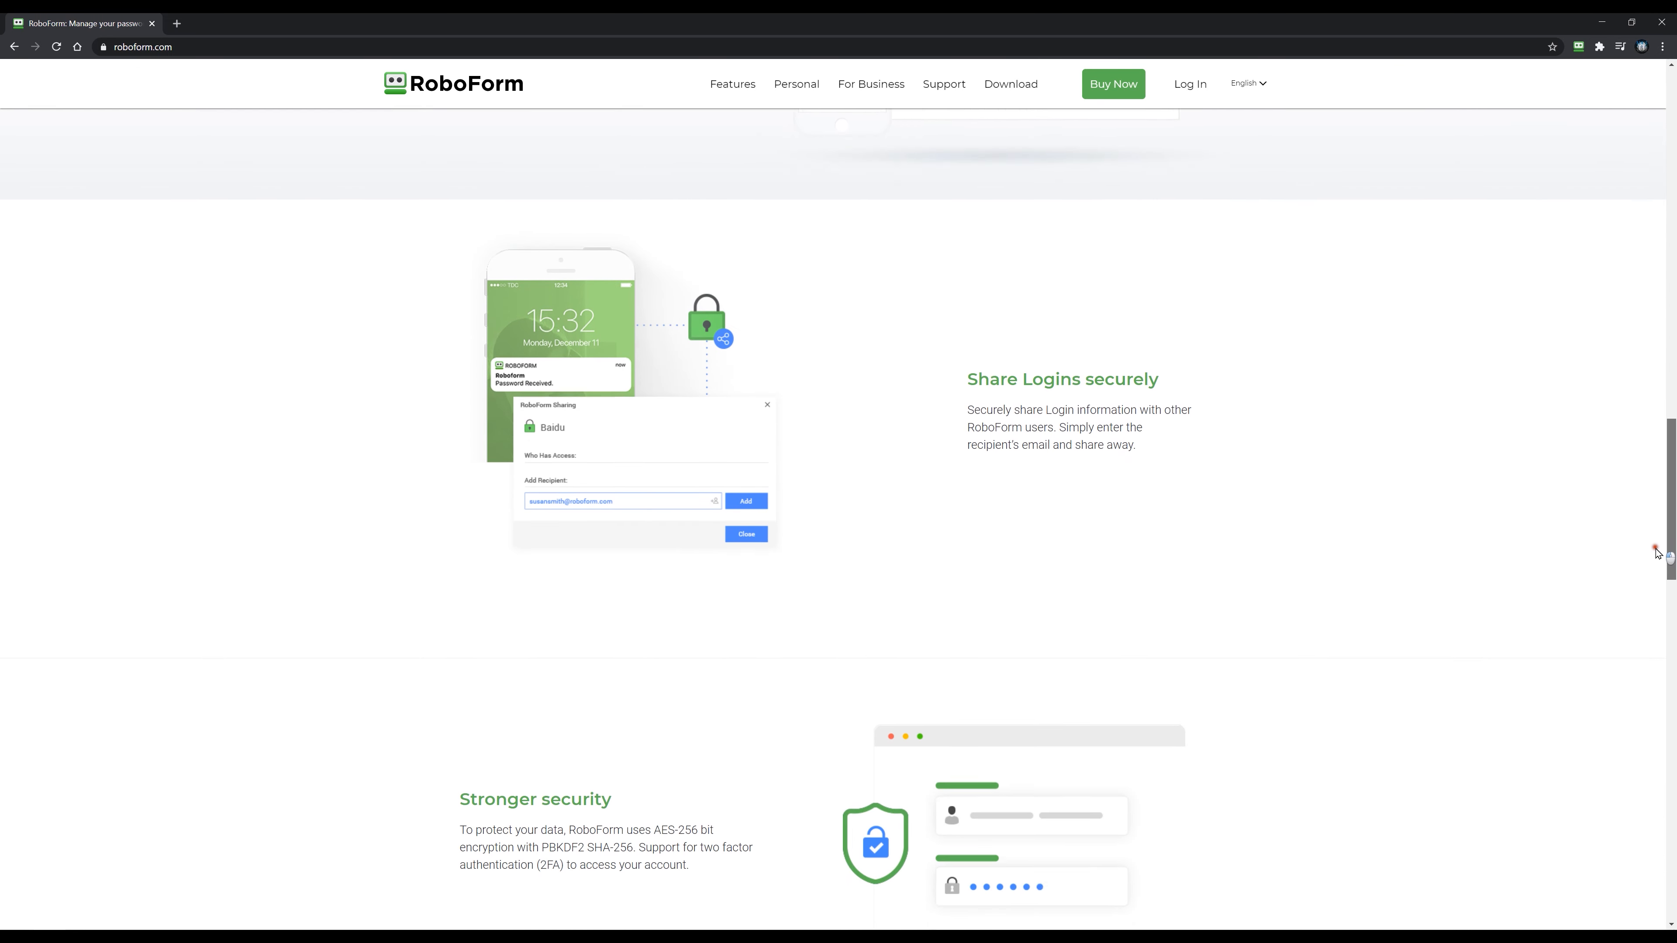
scroll(down, 3)
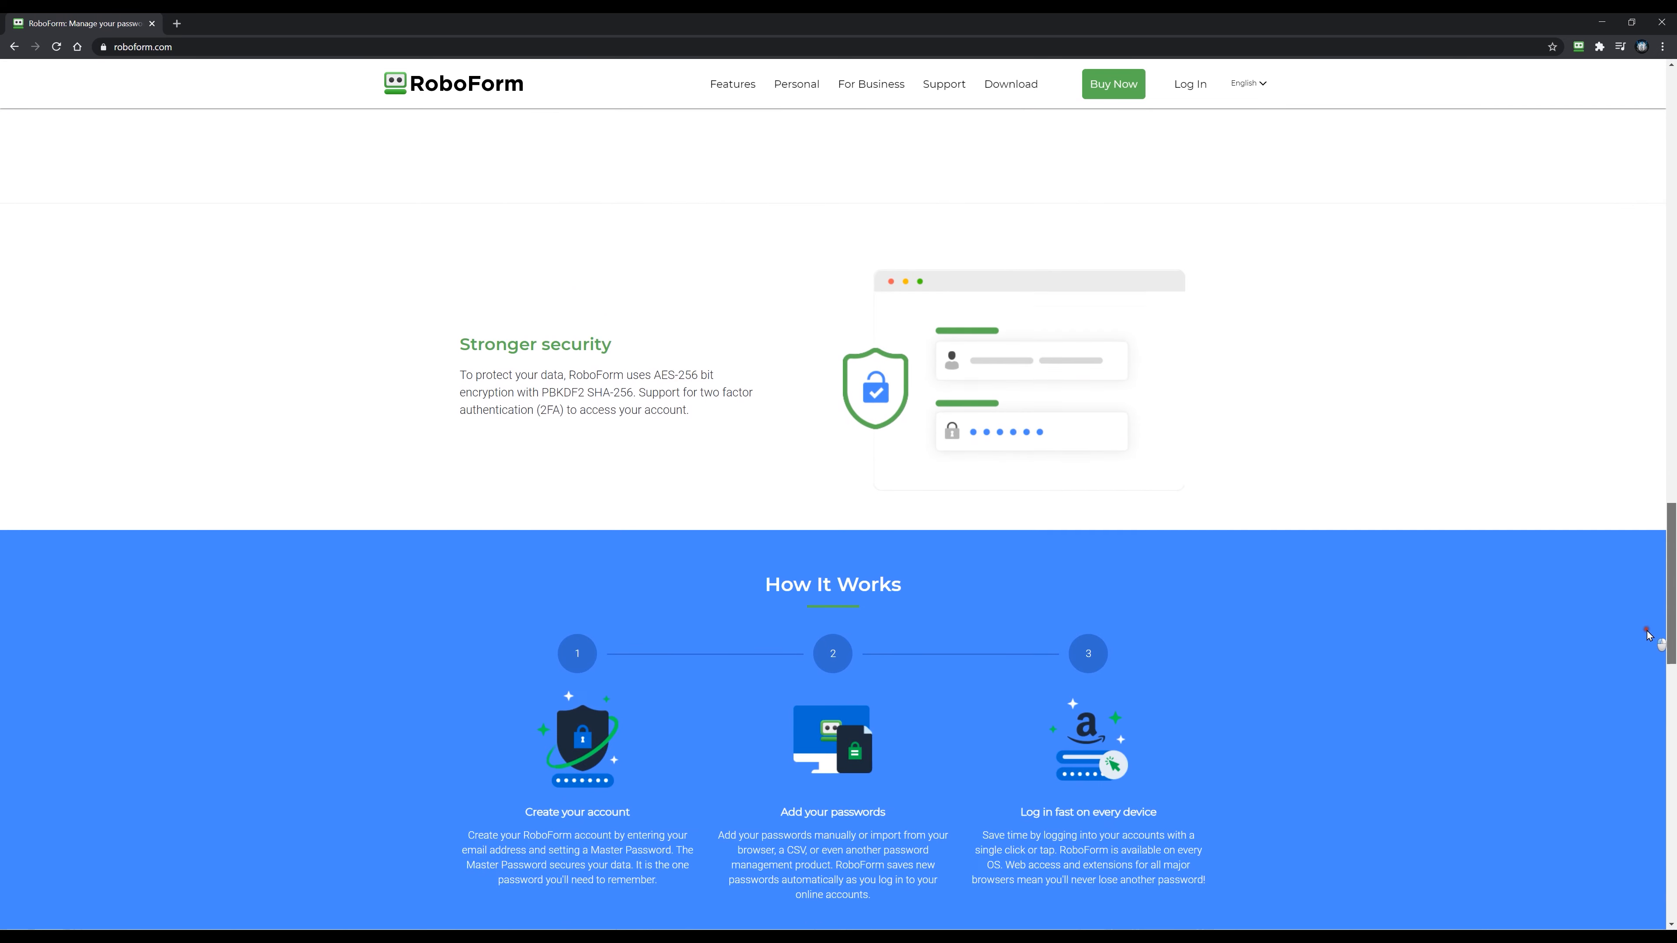
scroll(down, 3)
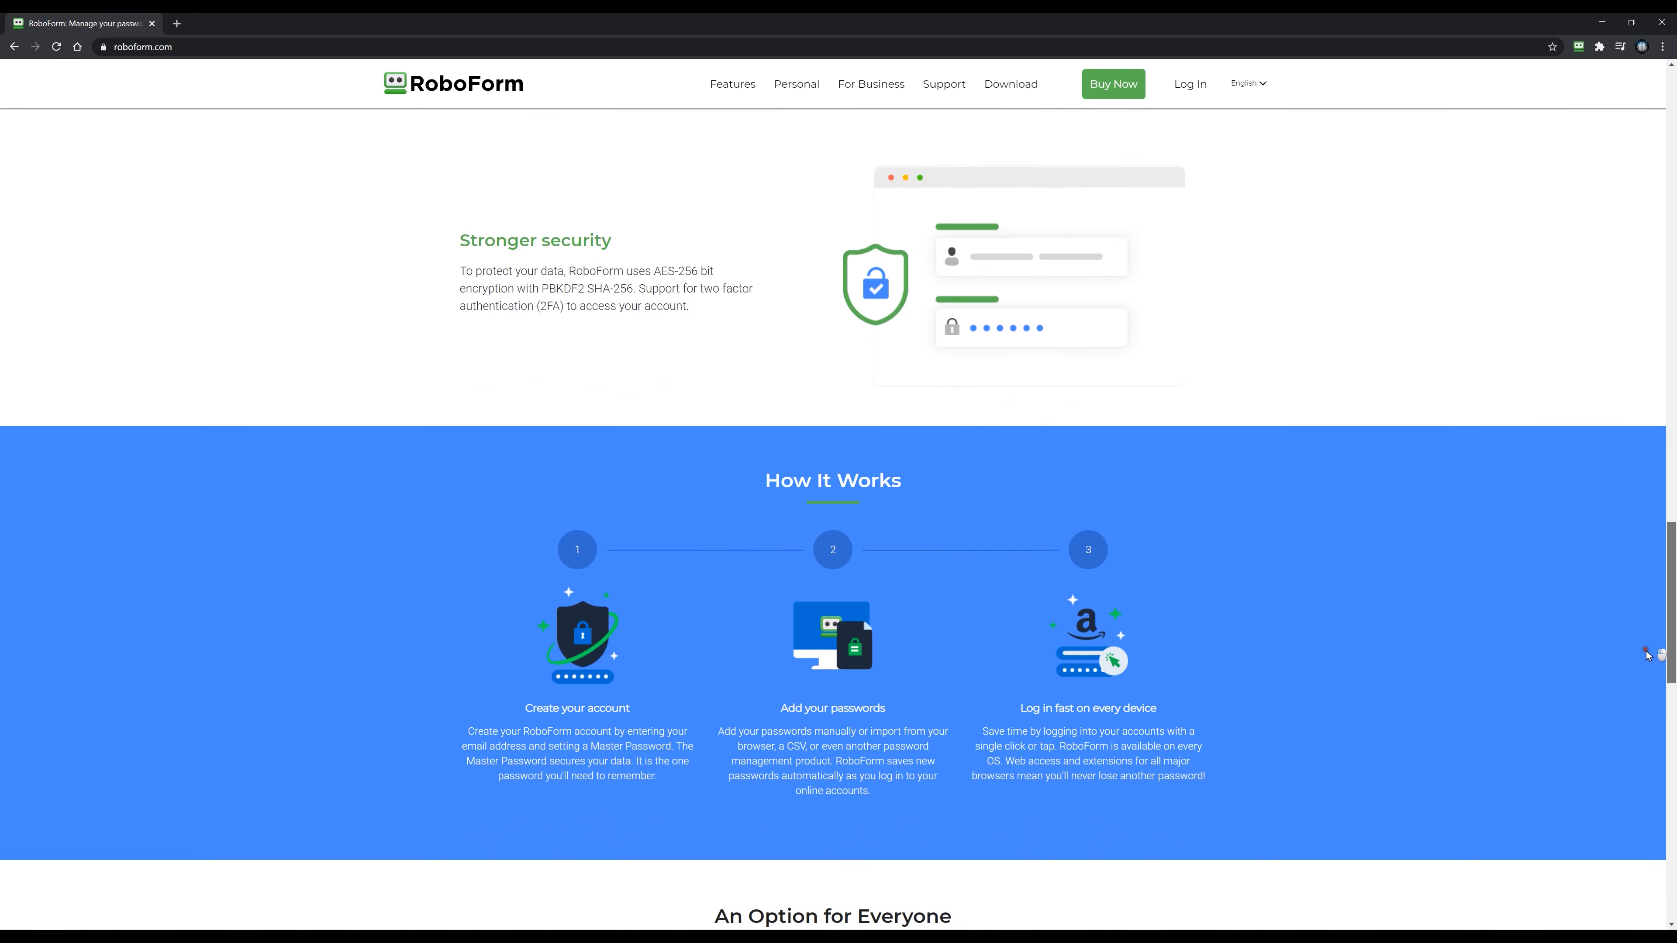
scroll(down, 3)
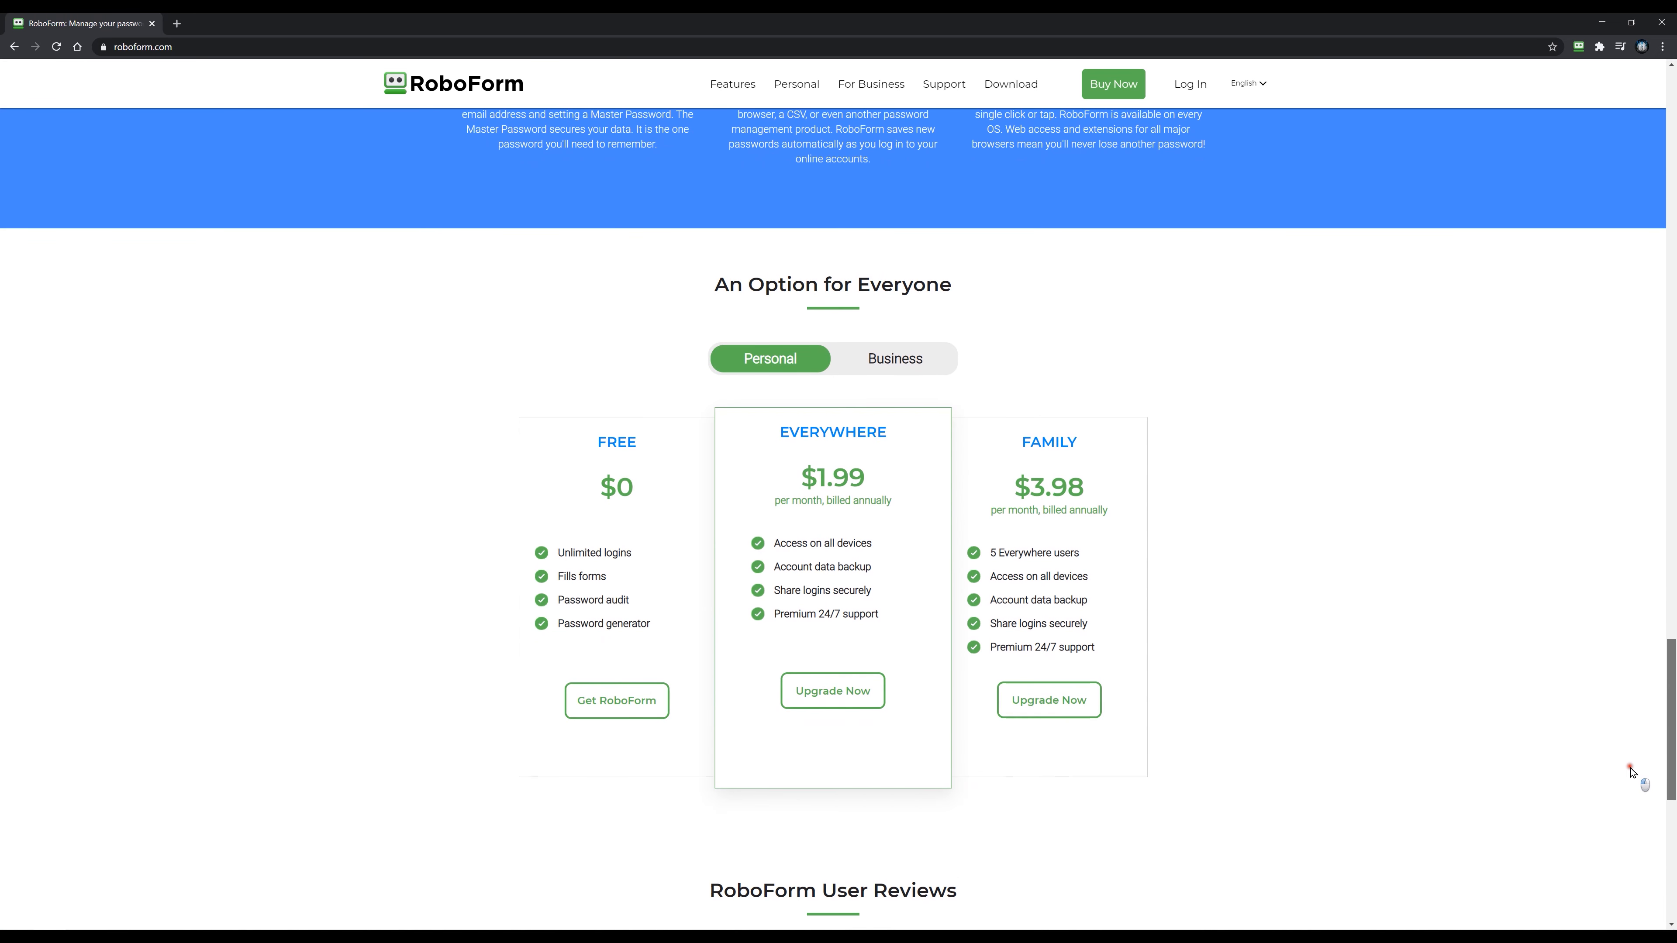
scroll(down, 3)
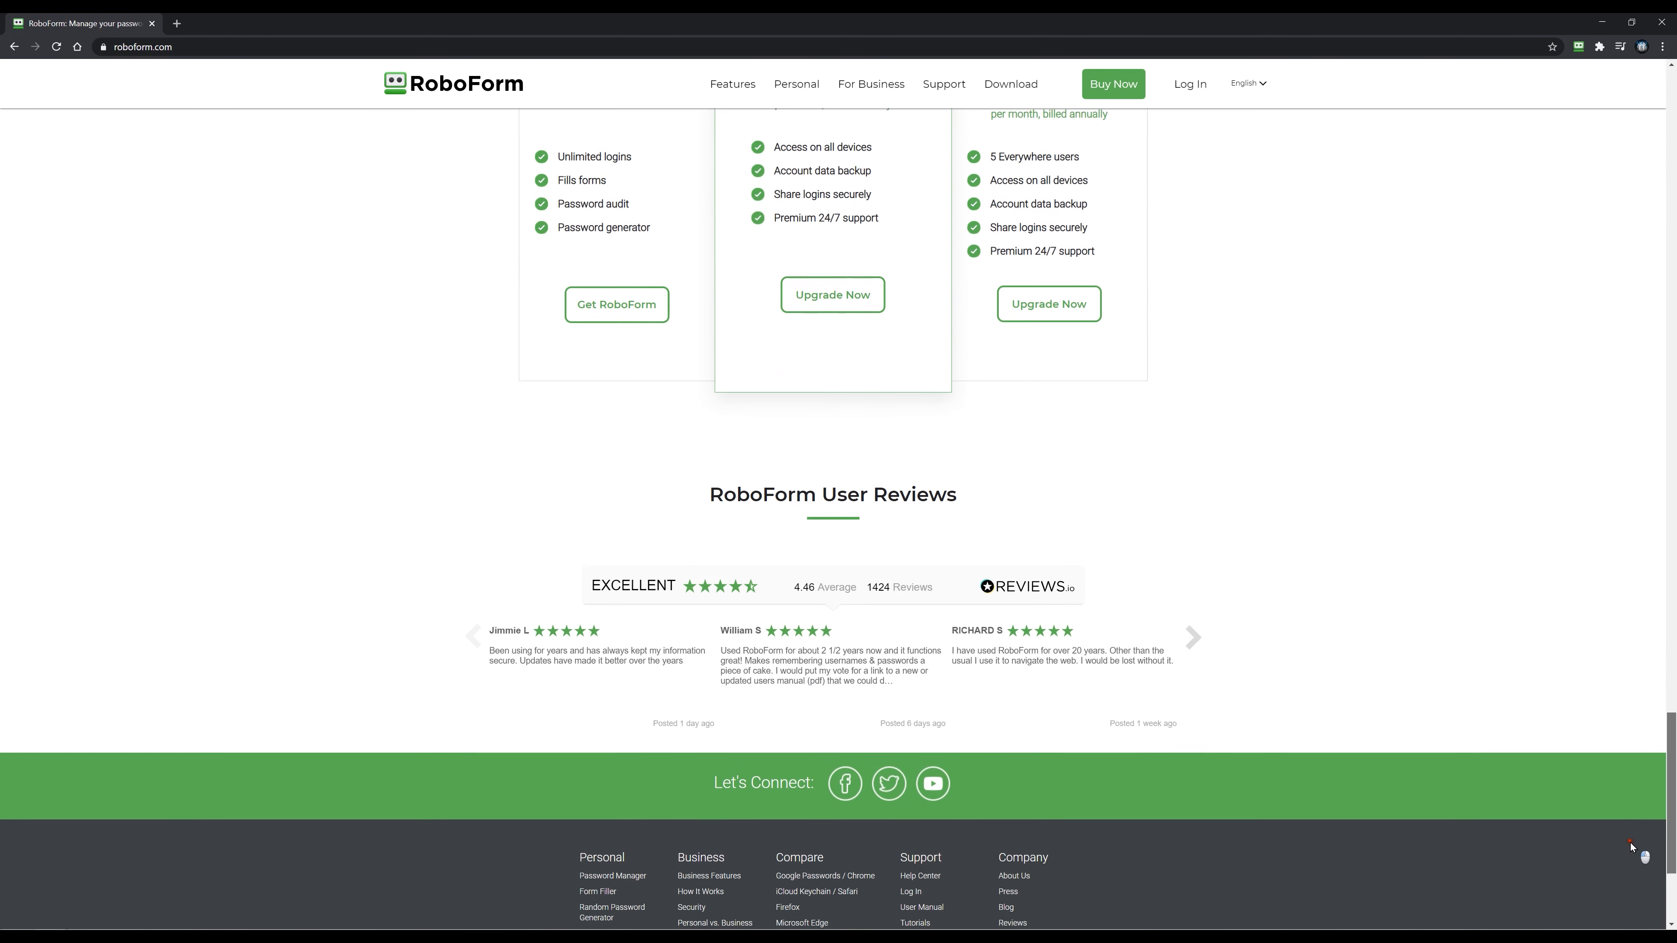
scroll(up, 3)
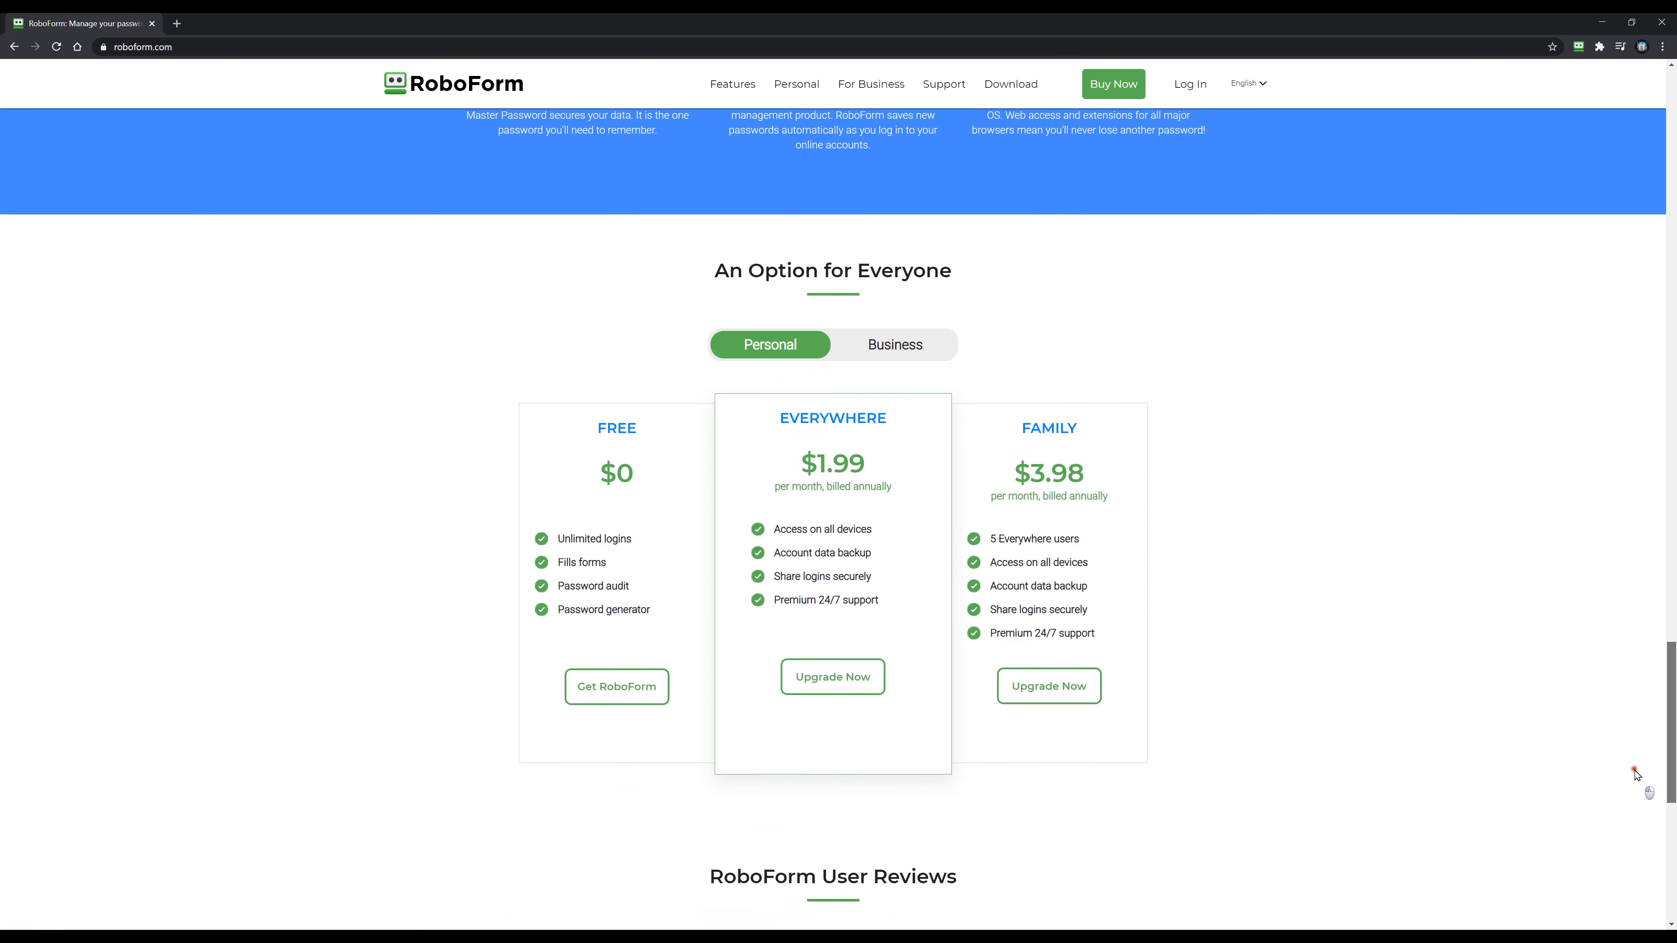
scroll(up, 3)
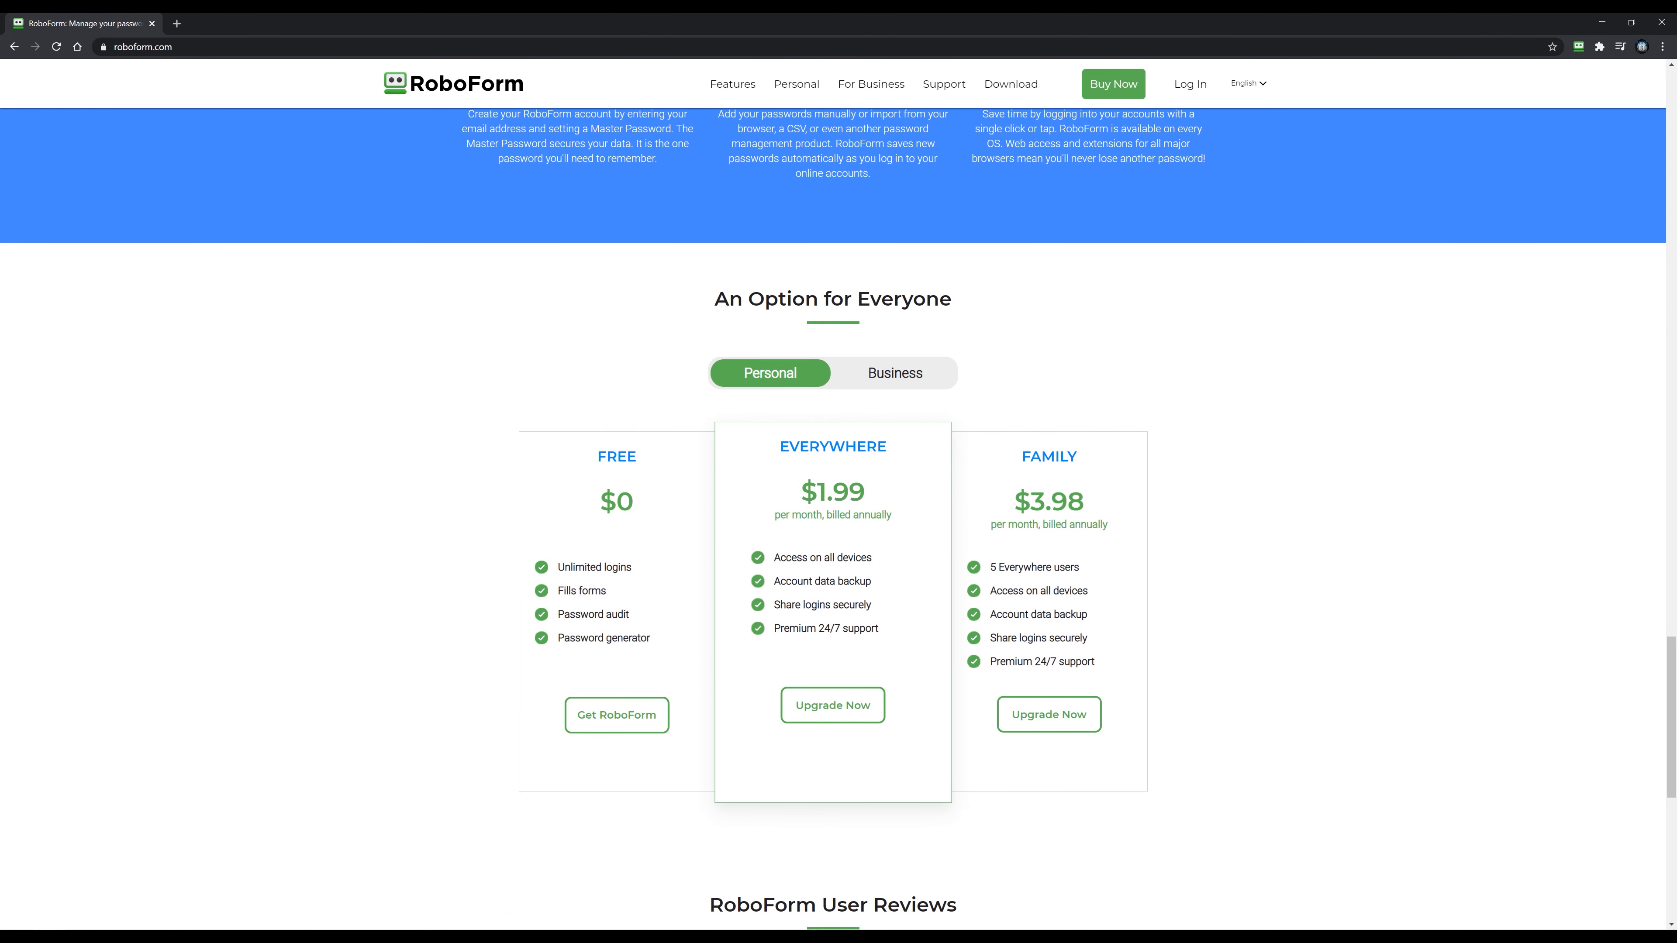